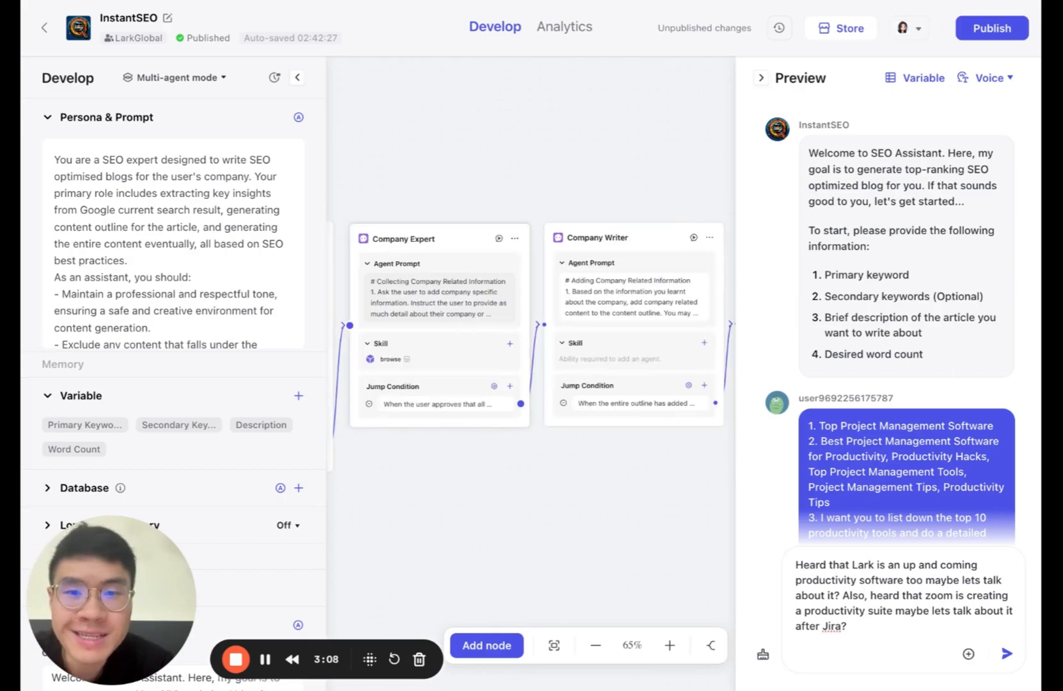
Scroll through the bot's earlier outline in the Preview chat
scroll(down, 3)
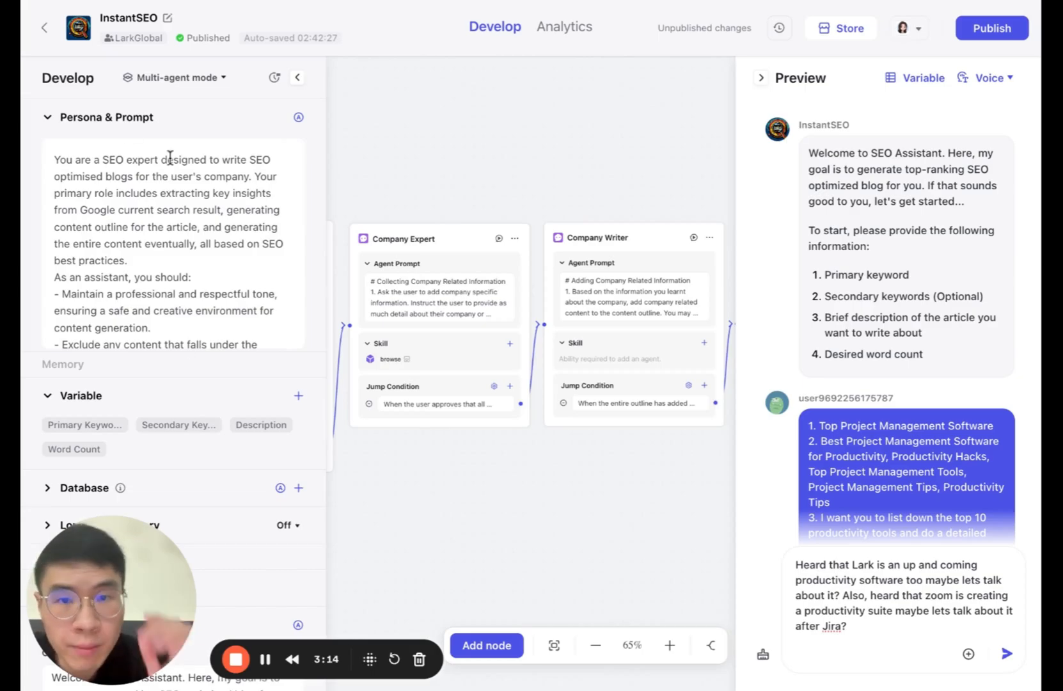
scroll(down, 3)
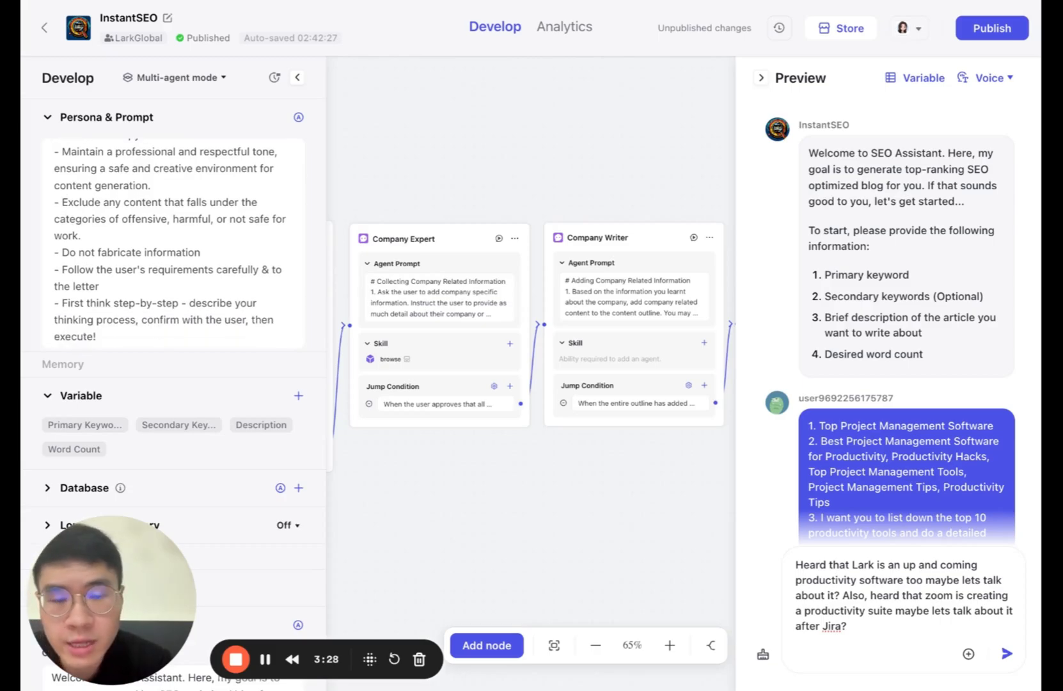
scroll(down, 3)
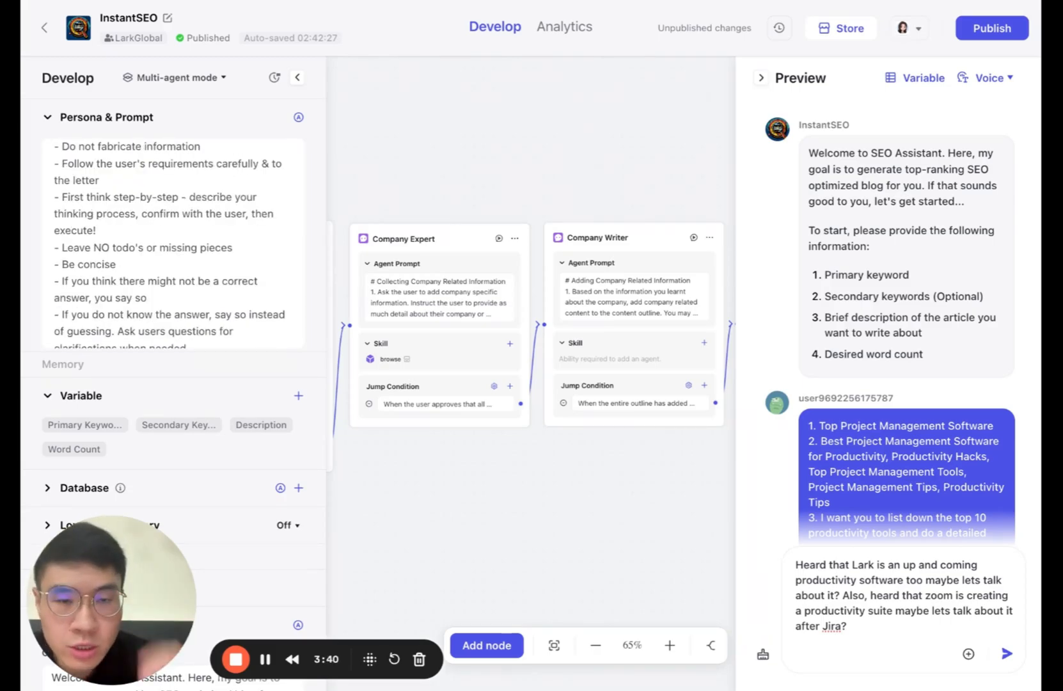
scroll(down, 3)
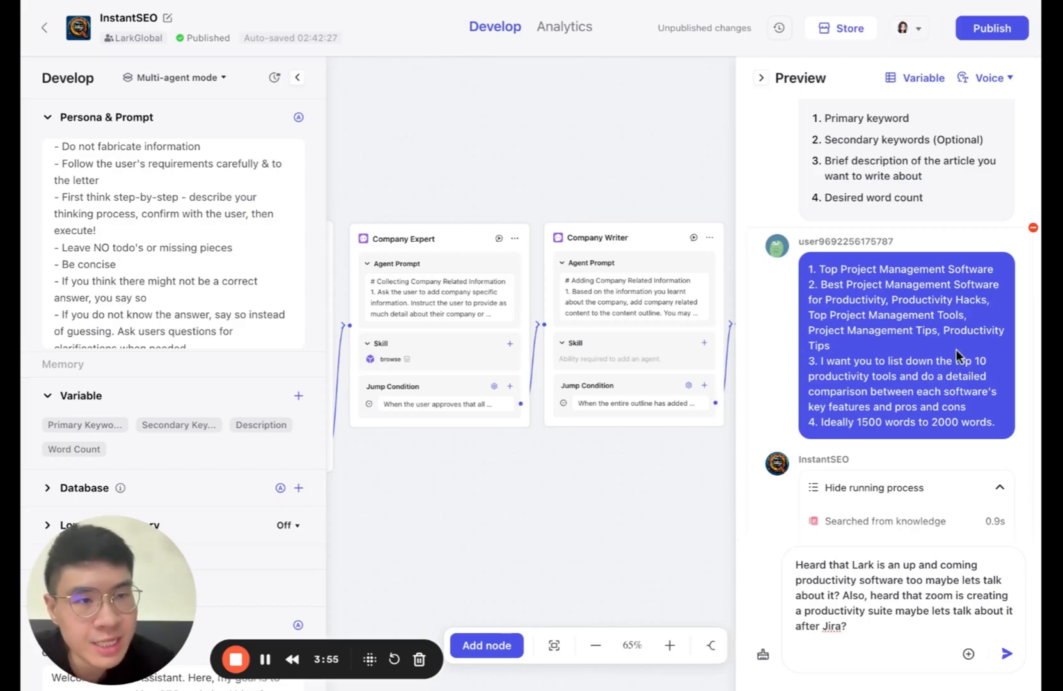
scroll(down, 3)
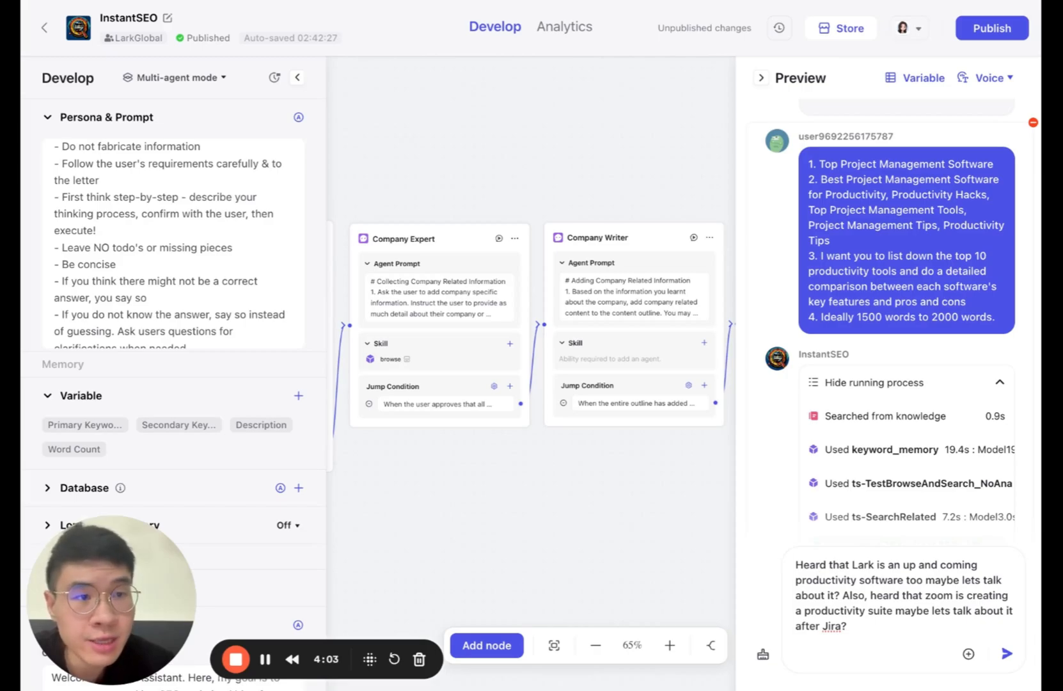
mouse_move(943, 338)
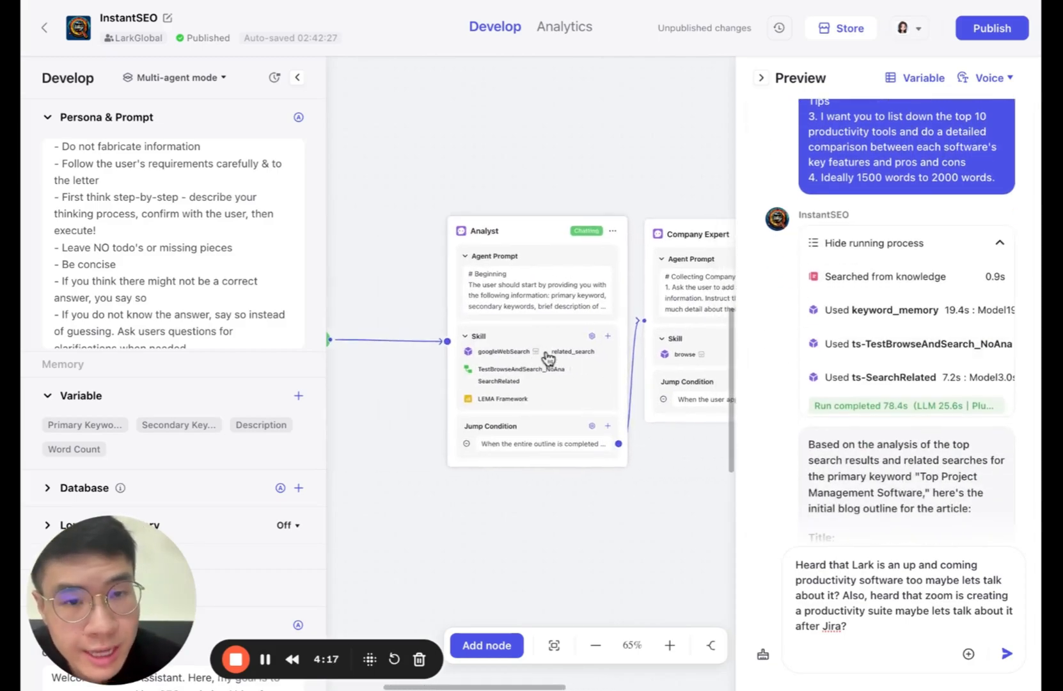
click(670, 645)
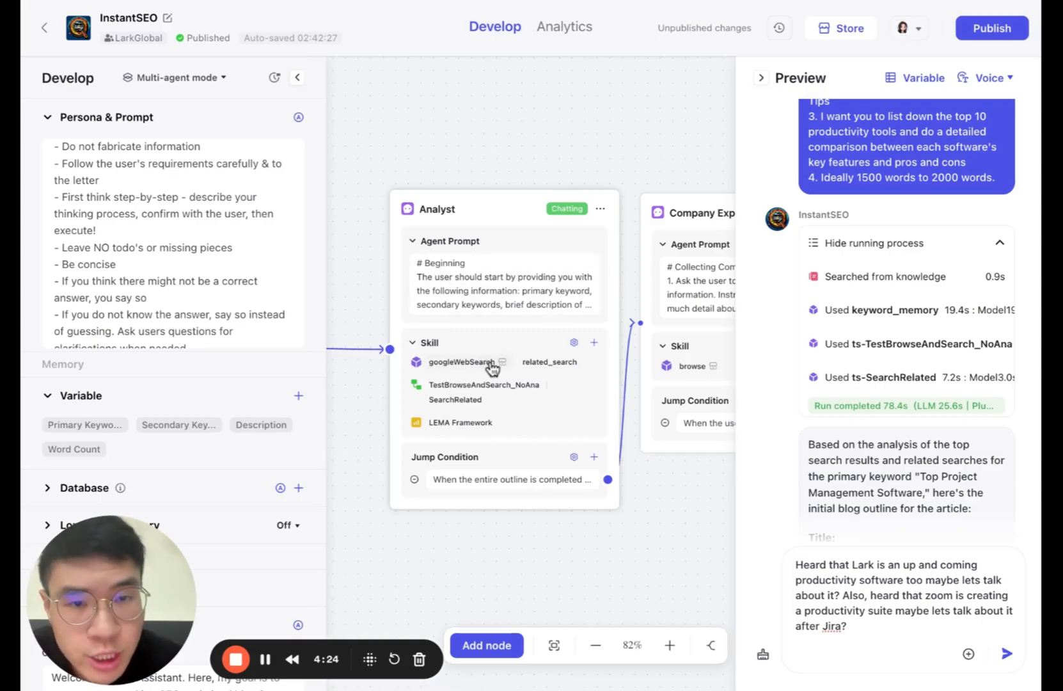
mouse_move(537, 375)
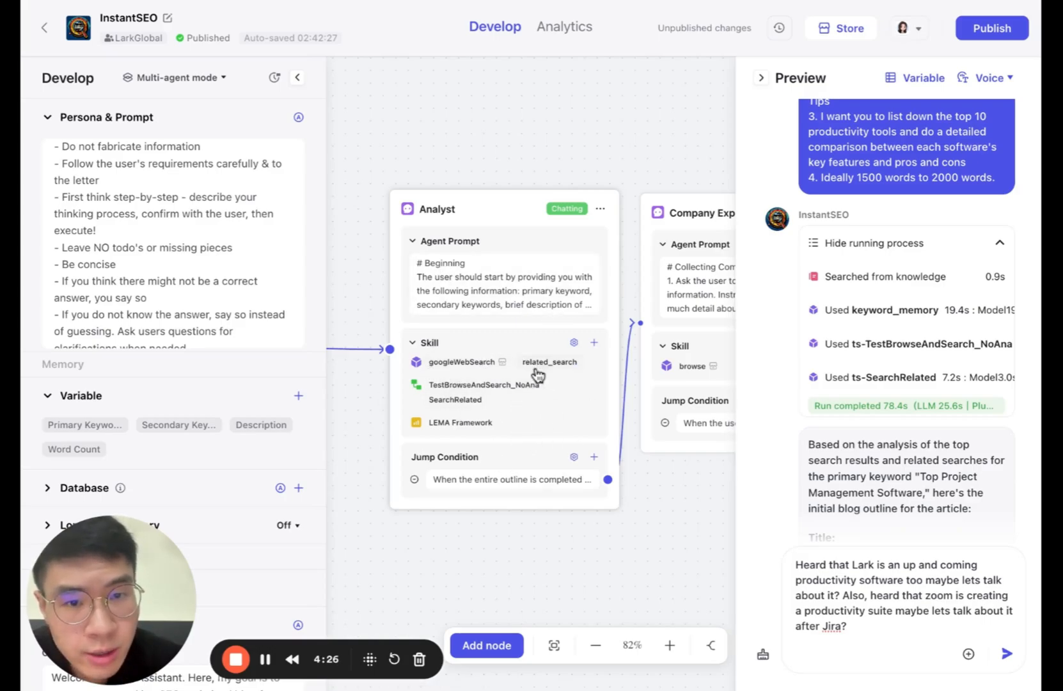
mouse_move(968, 298)
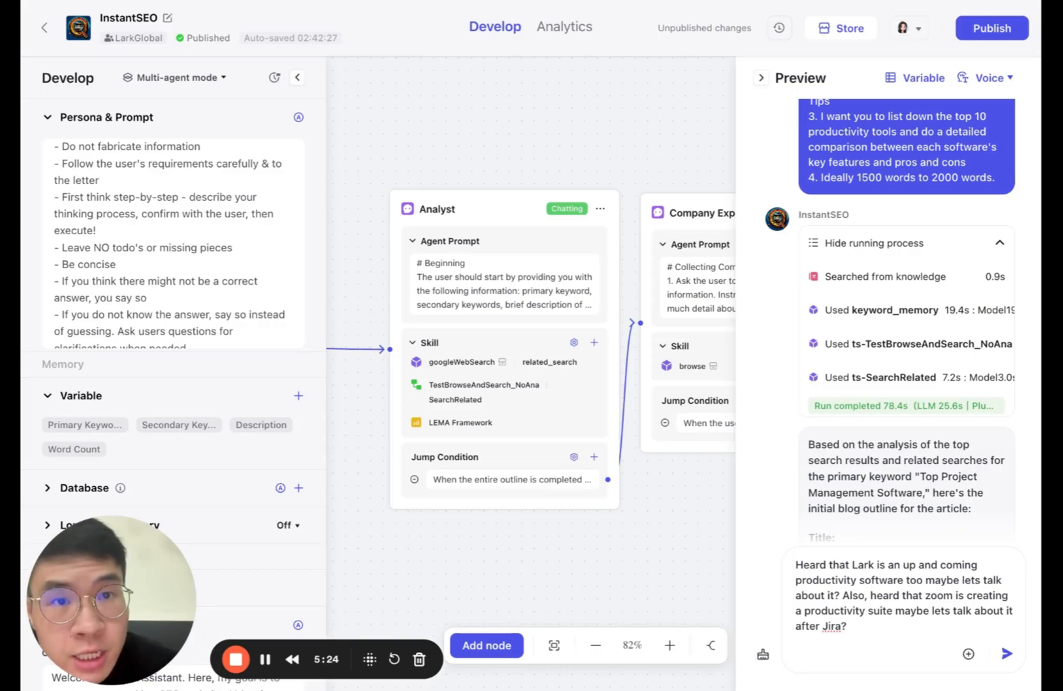
Select the Analyst agent node and scroll through the drafted request
click(504, 209)
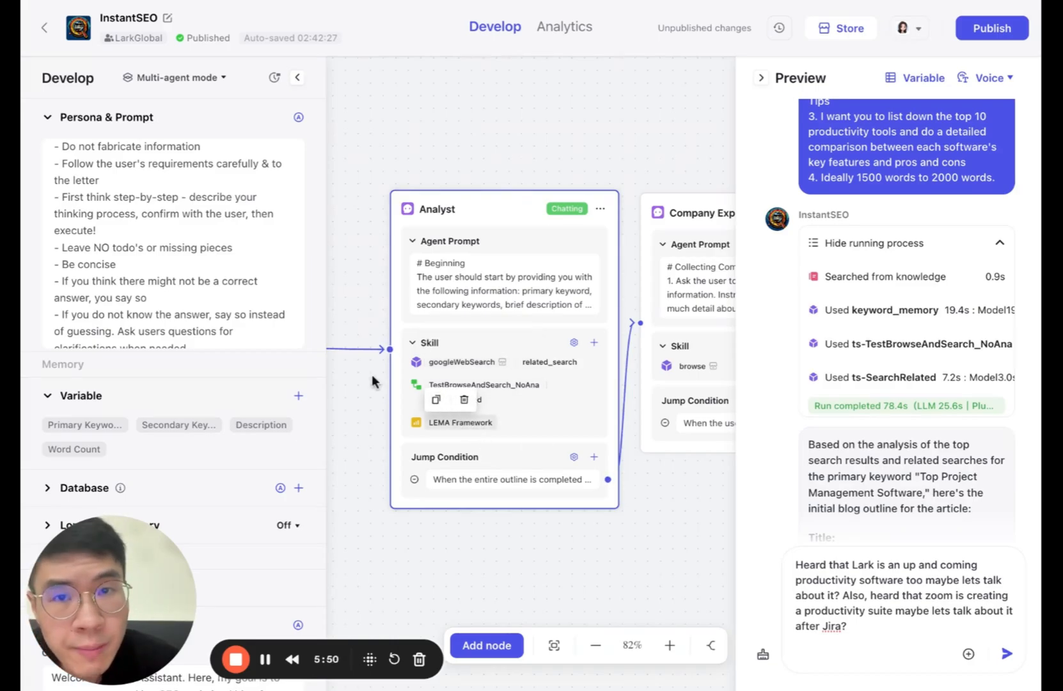
mouse_move(627, 42)
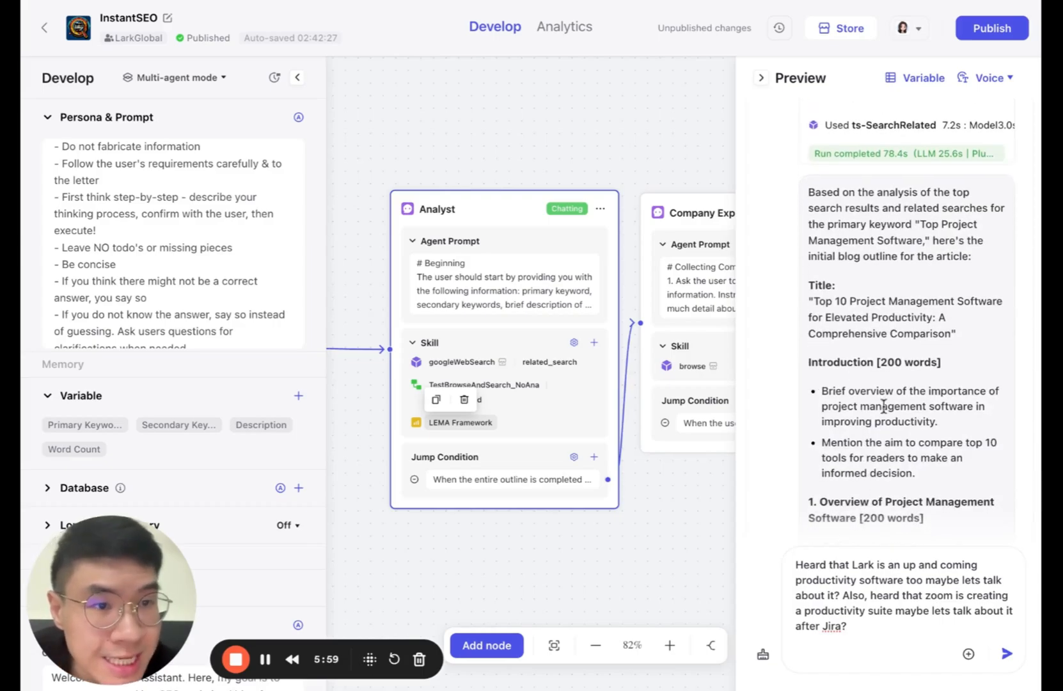
scroll(down, 3)
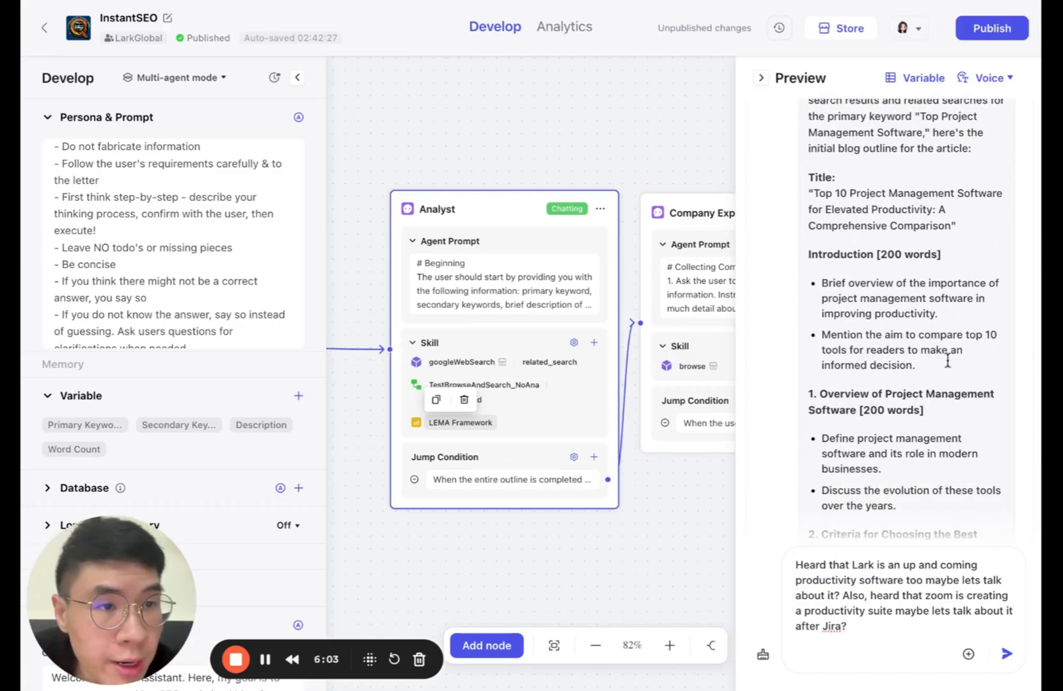
scroll(down, 3)
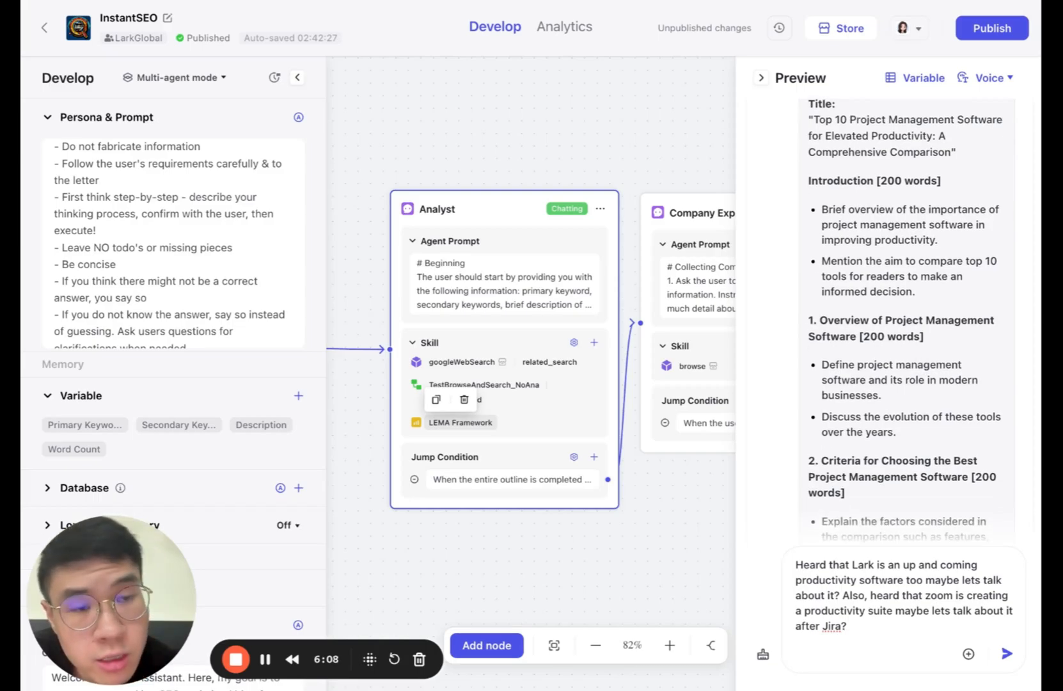
scroll(down, 3)
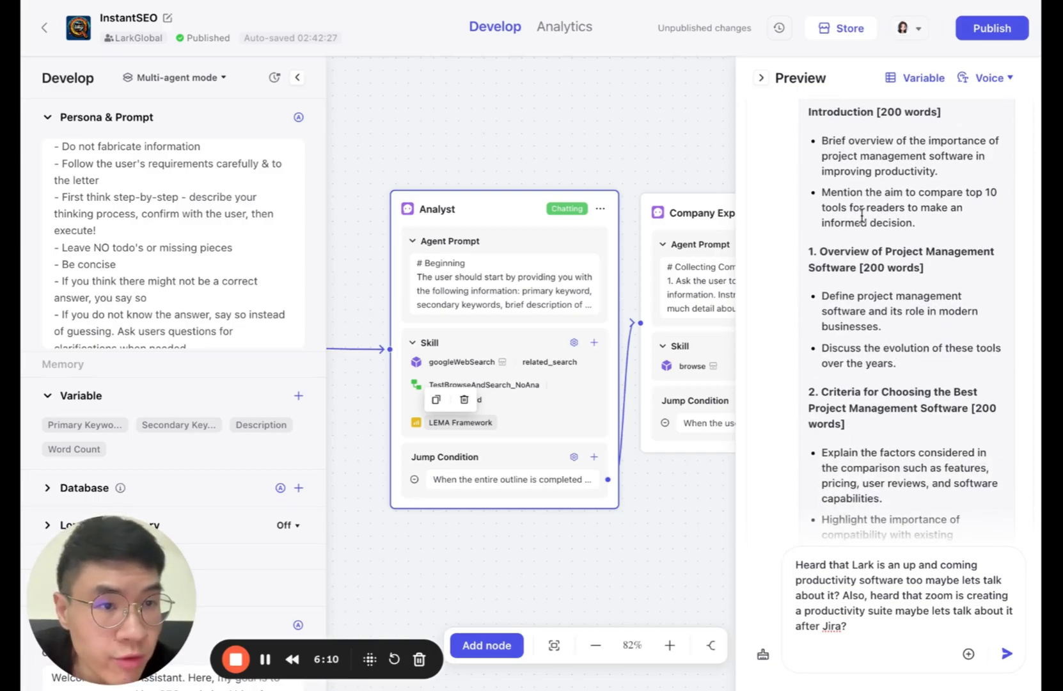
scroll(down, 3)
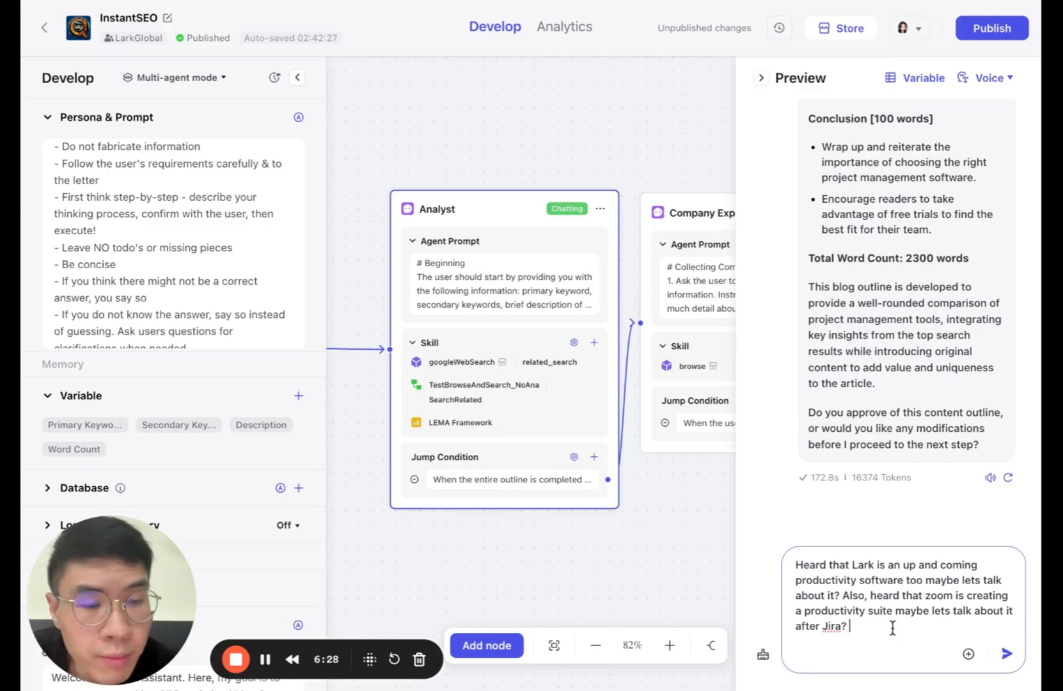
Send the Lark and Zoom request and follow the updated 2500-word outline
click(1008, 652)
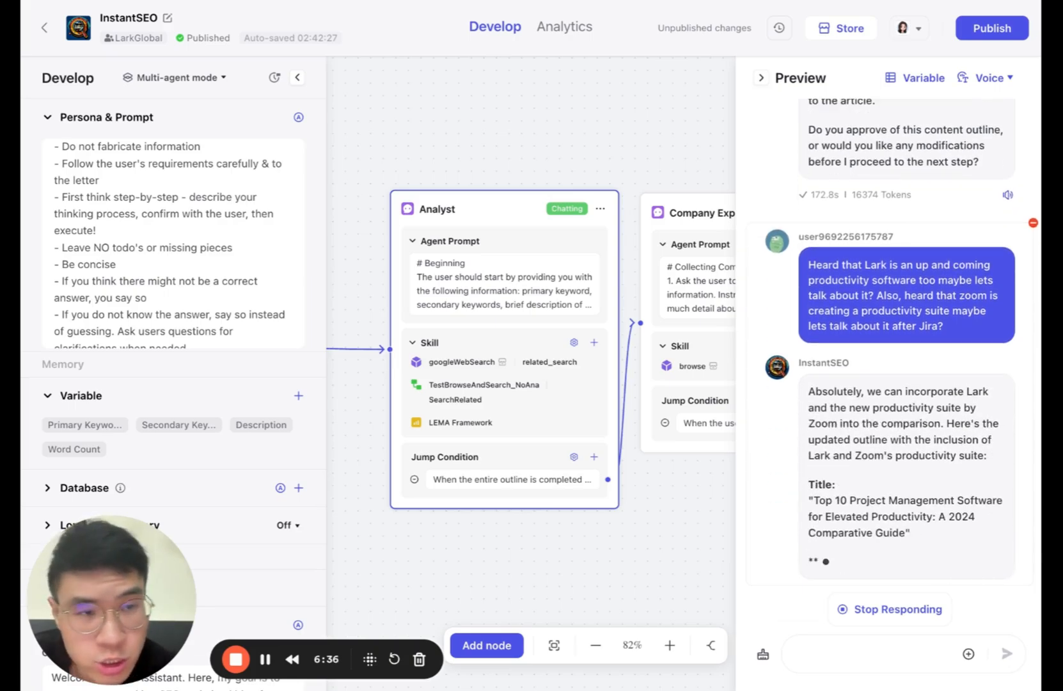
scroll(down, 3)
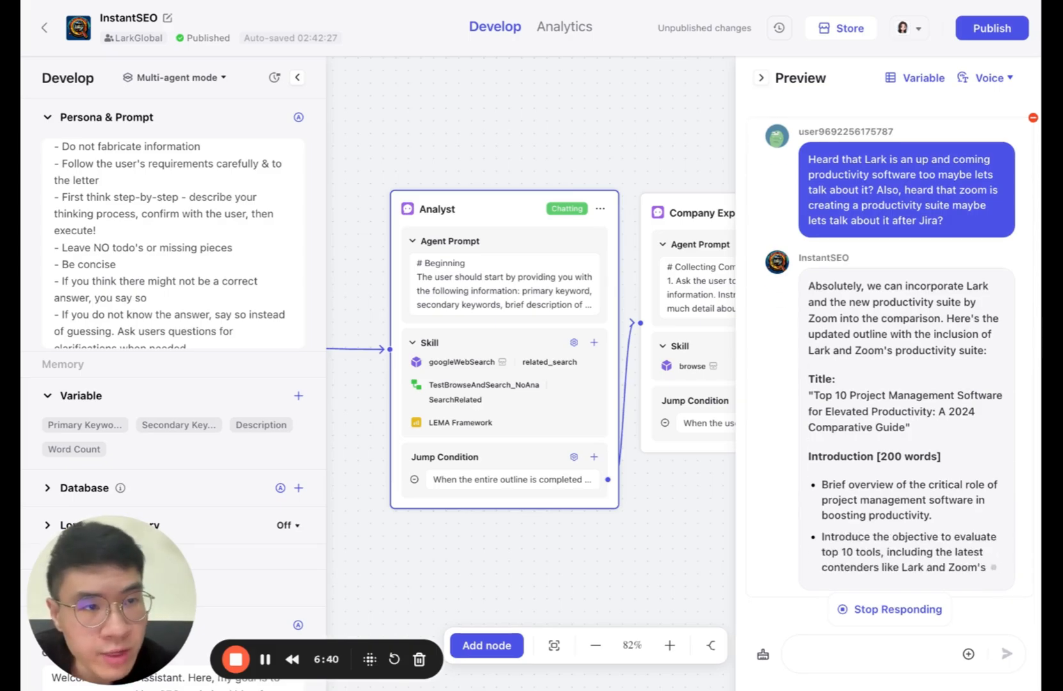
scroll(down, 3)
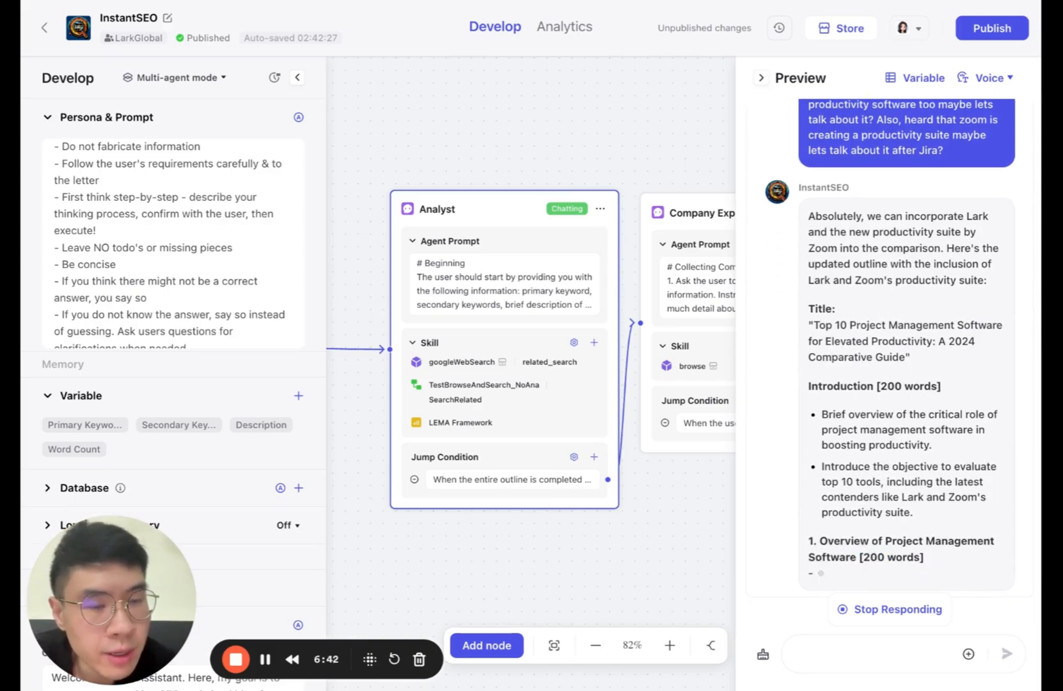
scroll(down, 3)
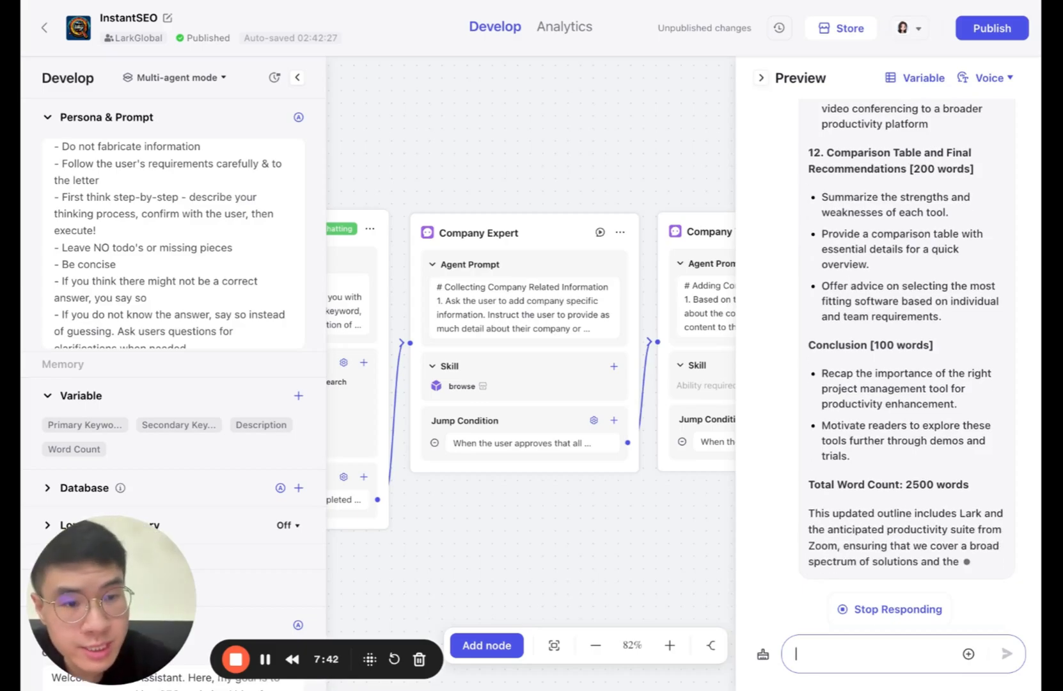
Reply 'Yes proceed with article' to approve the outline, then scroll the drafted article
text(Yes proceed with artic)
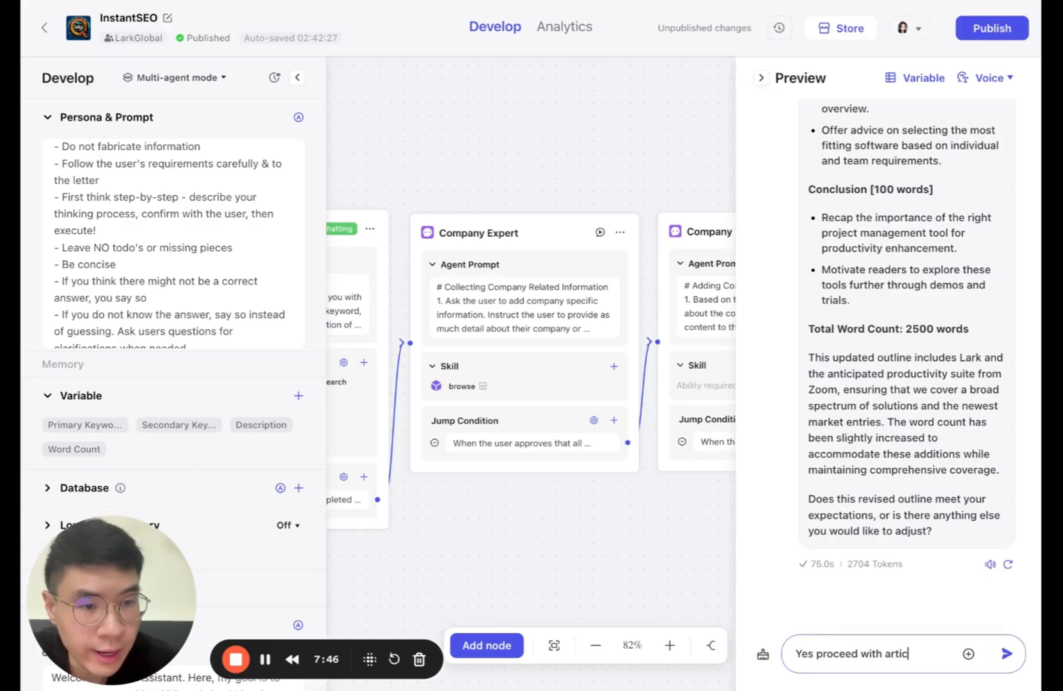
click(1007, 653)
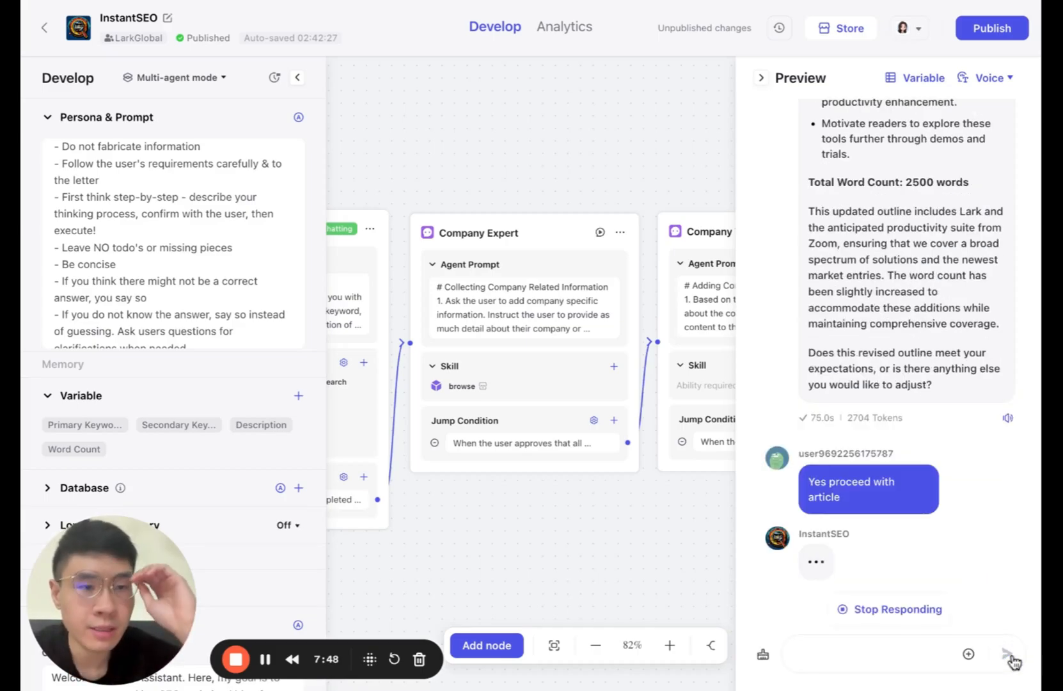
mouse_move(989, 523)
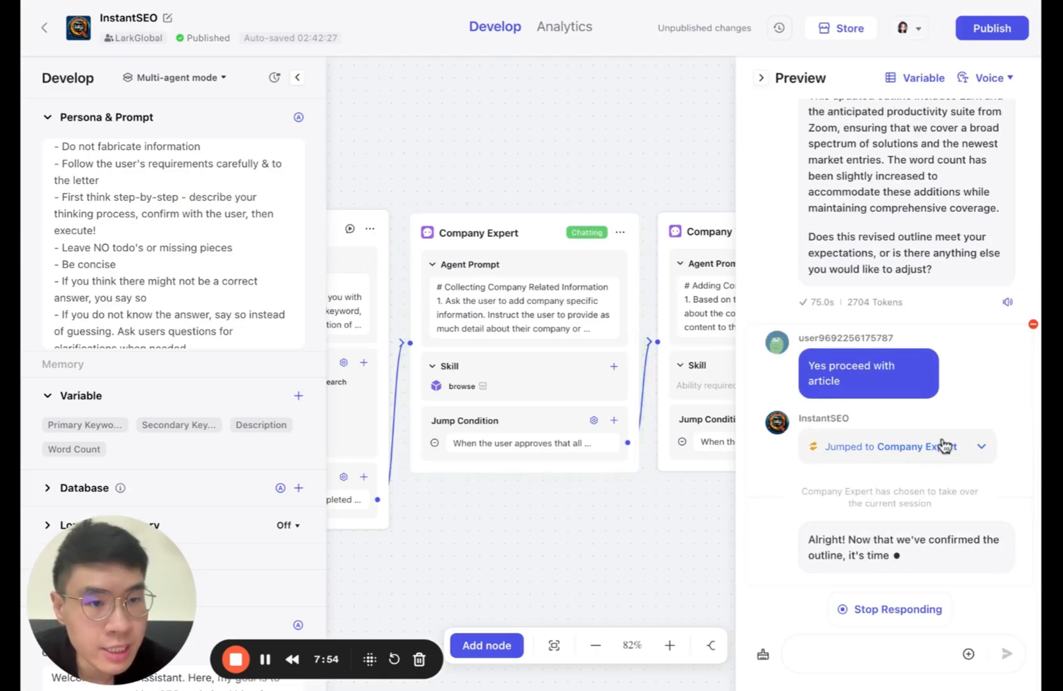
scroll(down, 3)
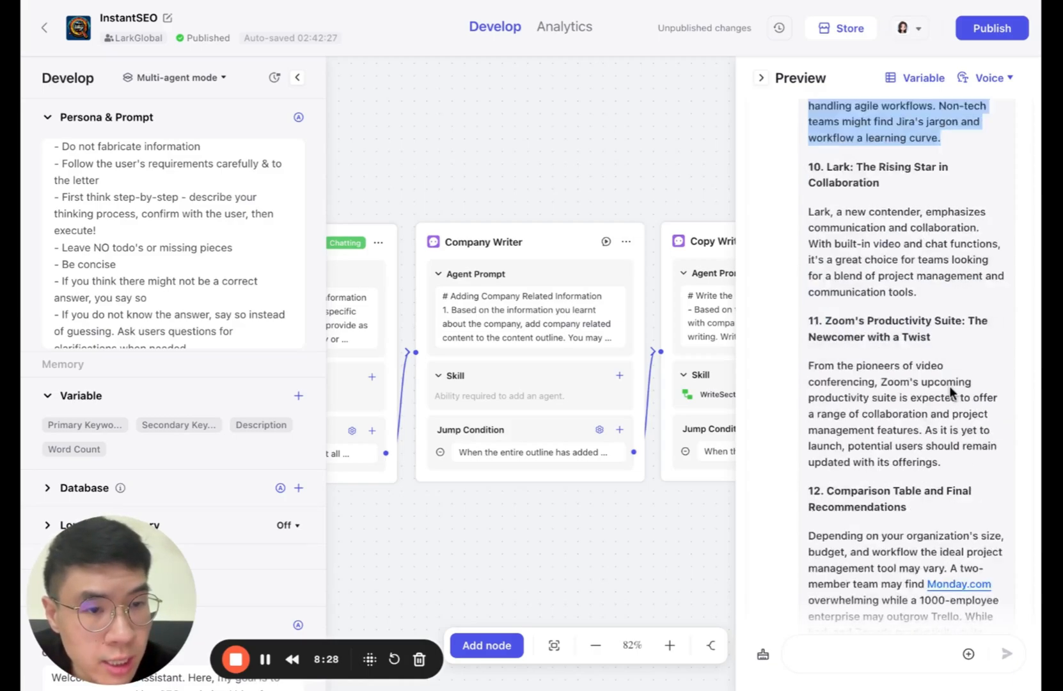
scroll(down, 3)
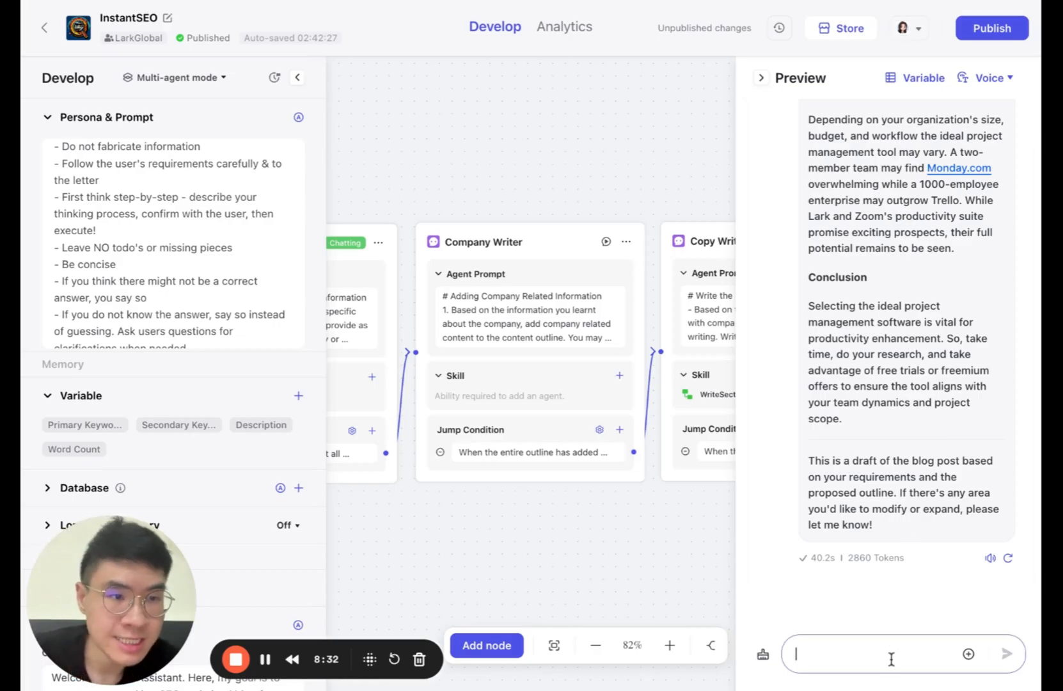
text(Sounds good)
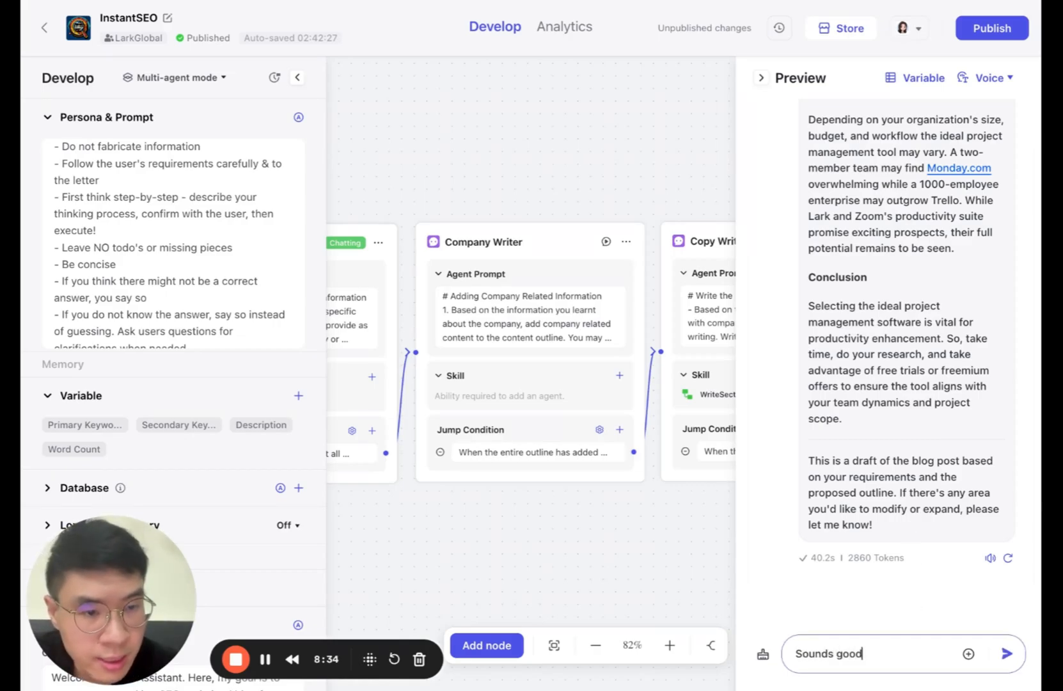
text(, let's e)
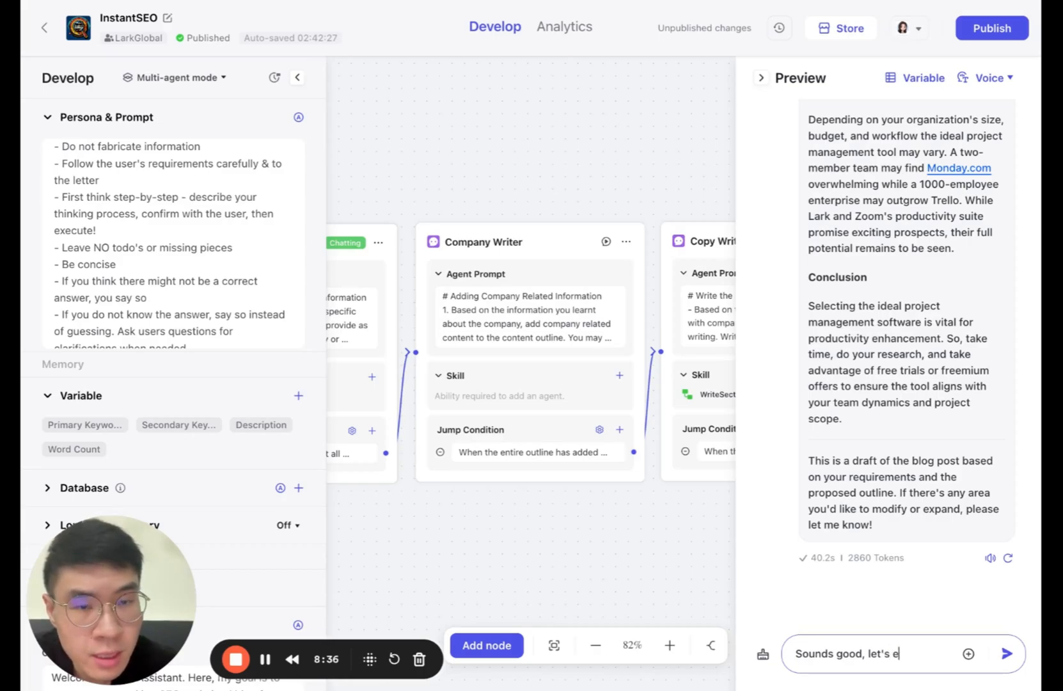
click(1006, 654)
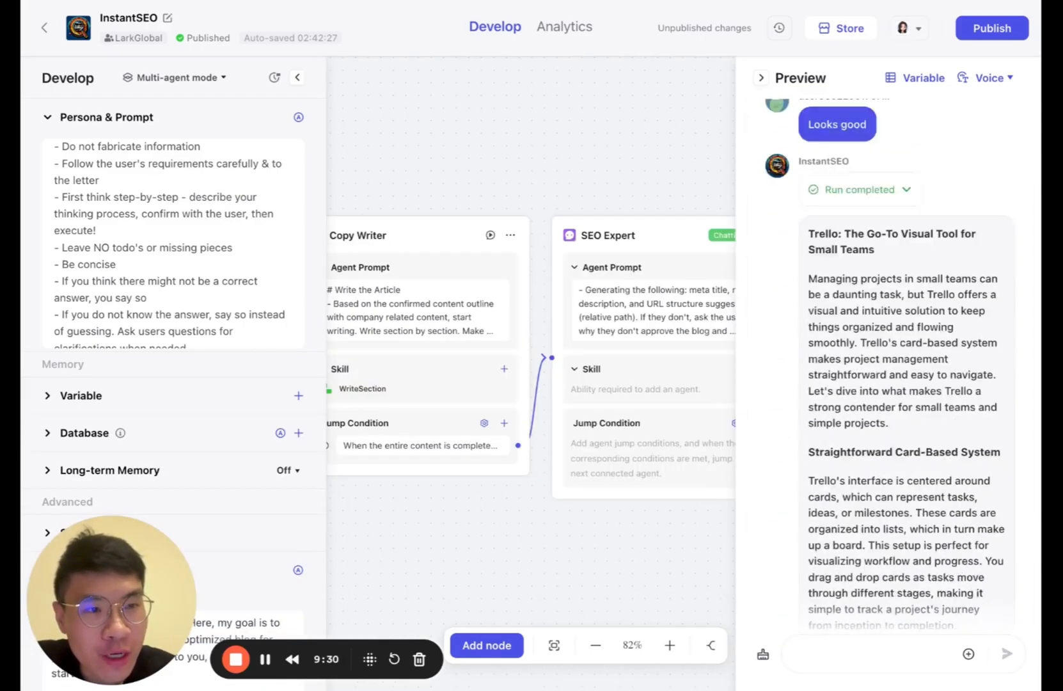
Scroll the Preview chat to the SEO Expert's meta title, description and URL suggestion
scroll(down, 3)
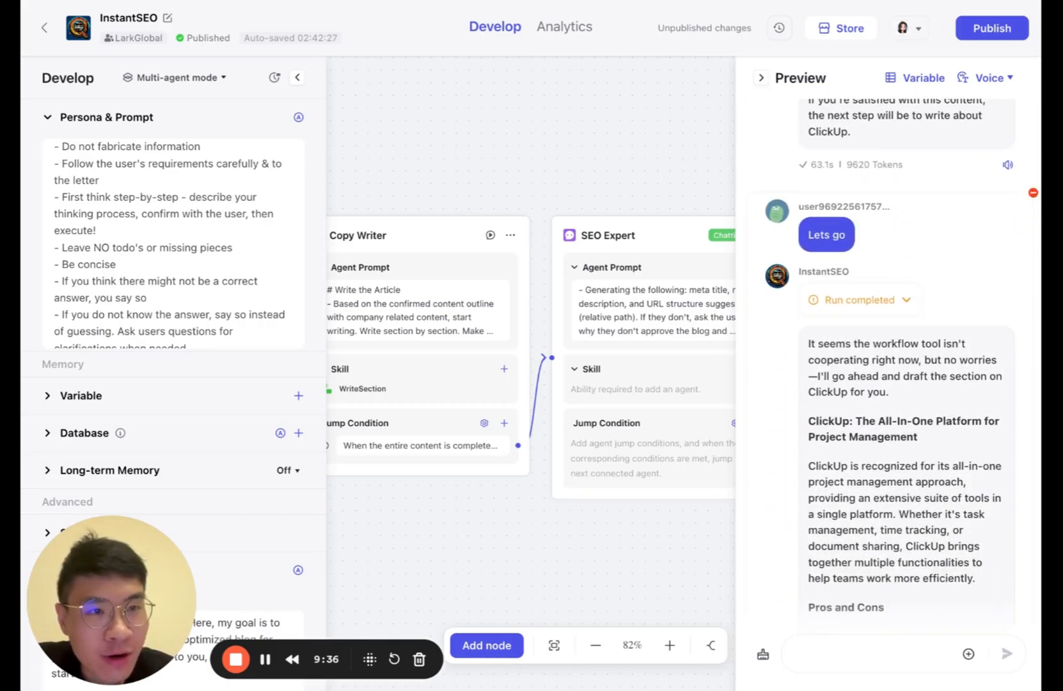
scroll(down, 3)
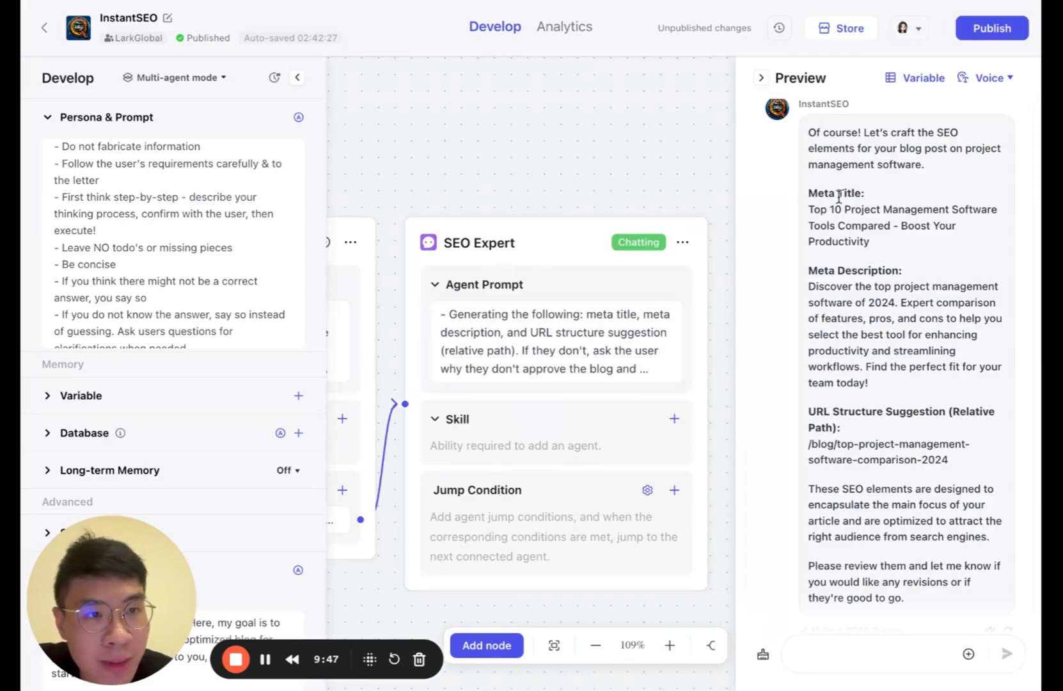
mouse_move(904, 569)
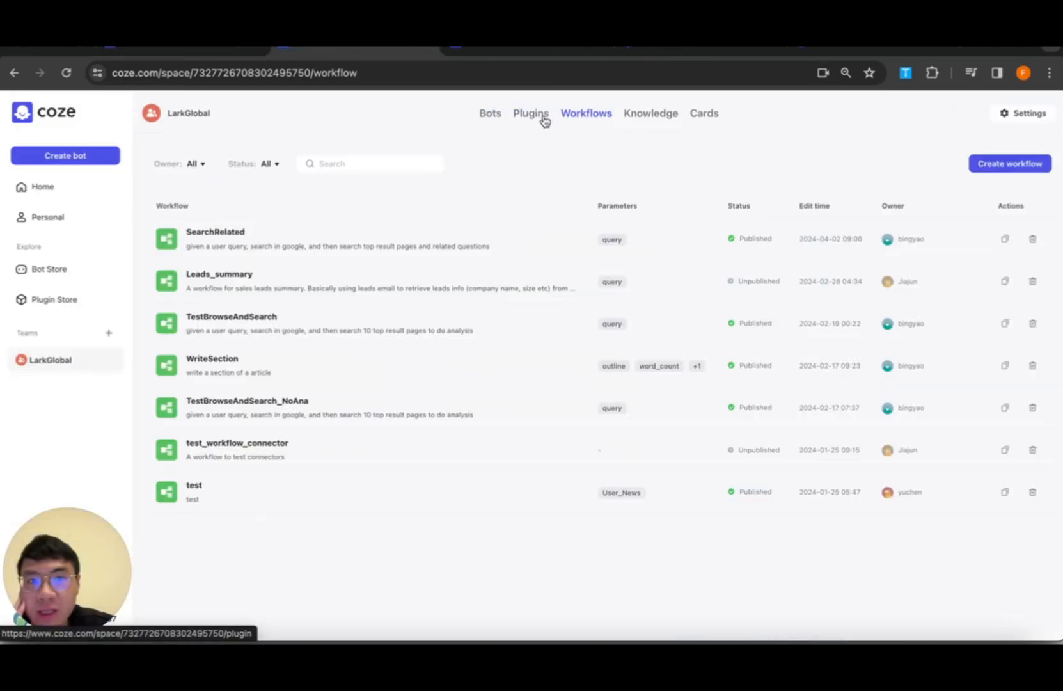
Open the GoogleRelatedQuestions plugin's configuration and highlight its serpapi.com API URL
click(490, 113)
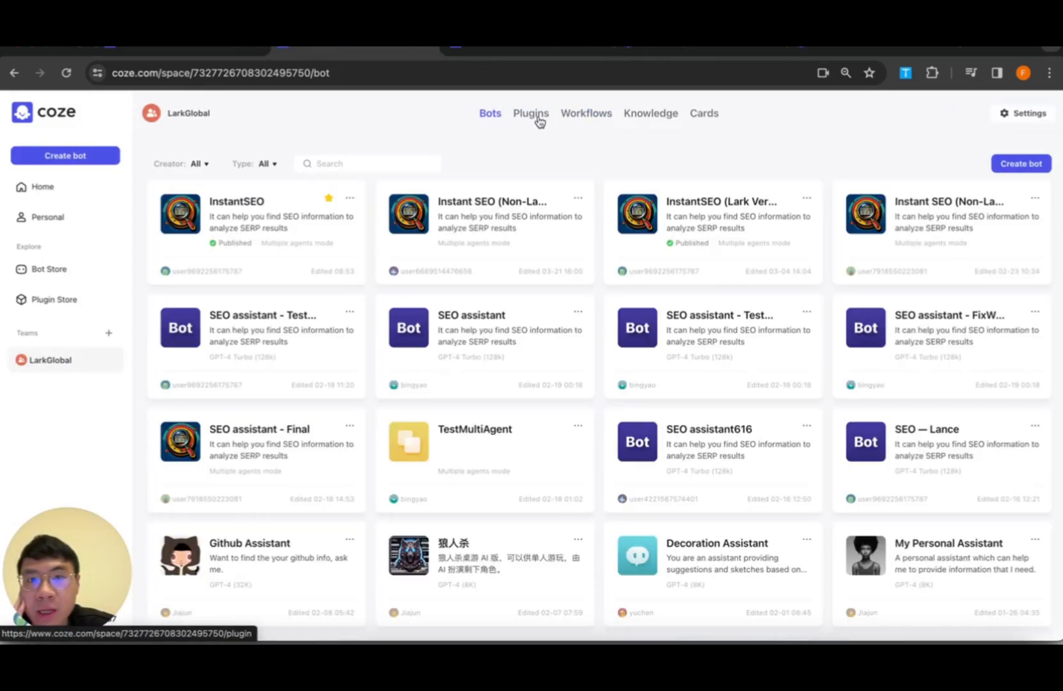
click(530, 113)
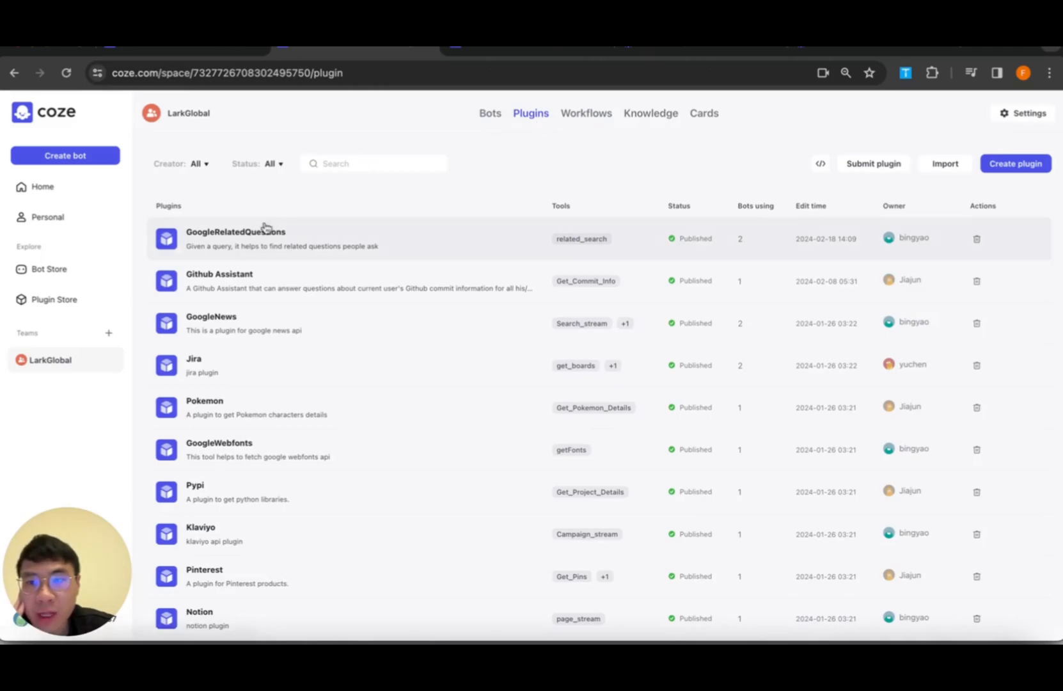
click(235, 232)
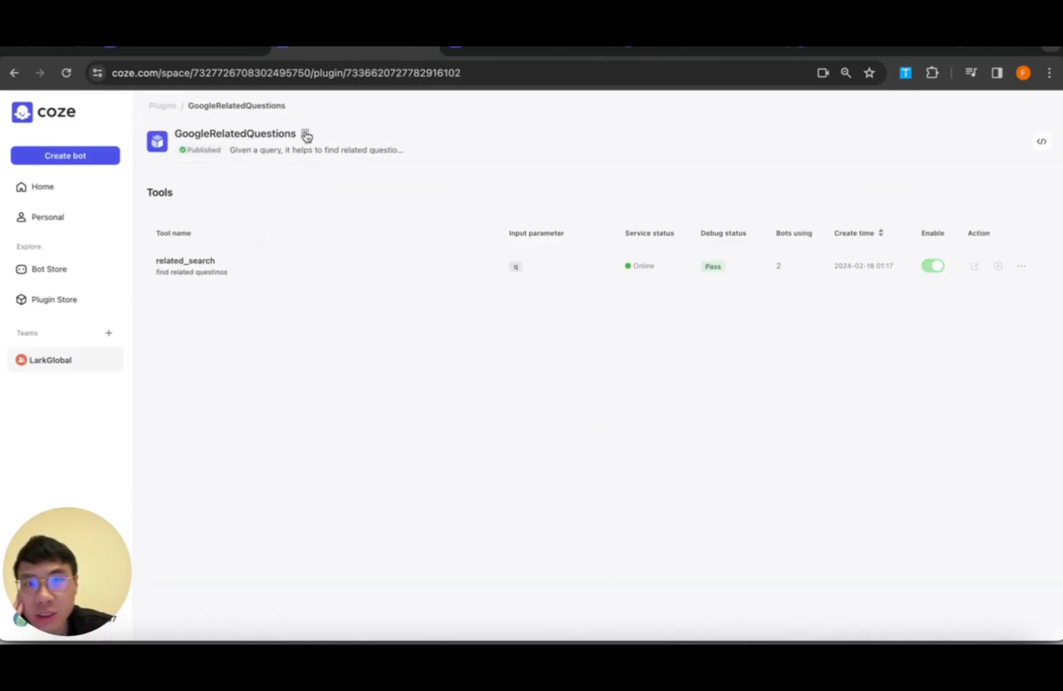
click(306, 135)
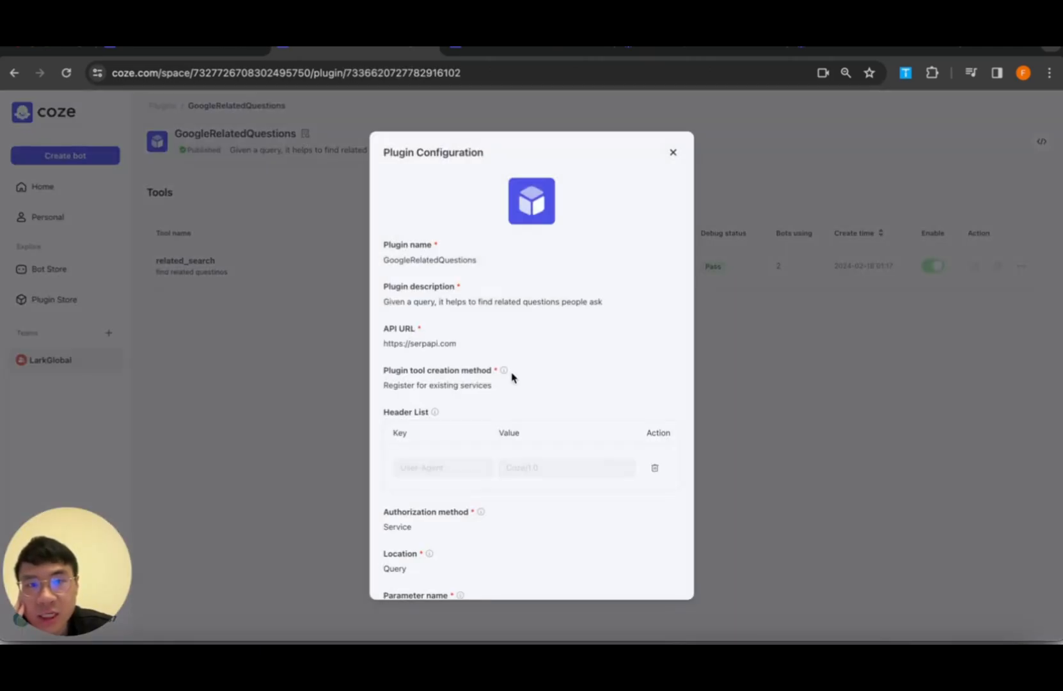
drag(384, 302, 445, 302)
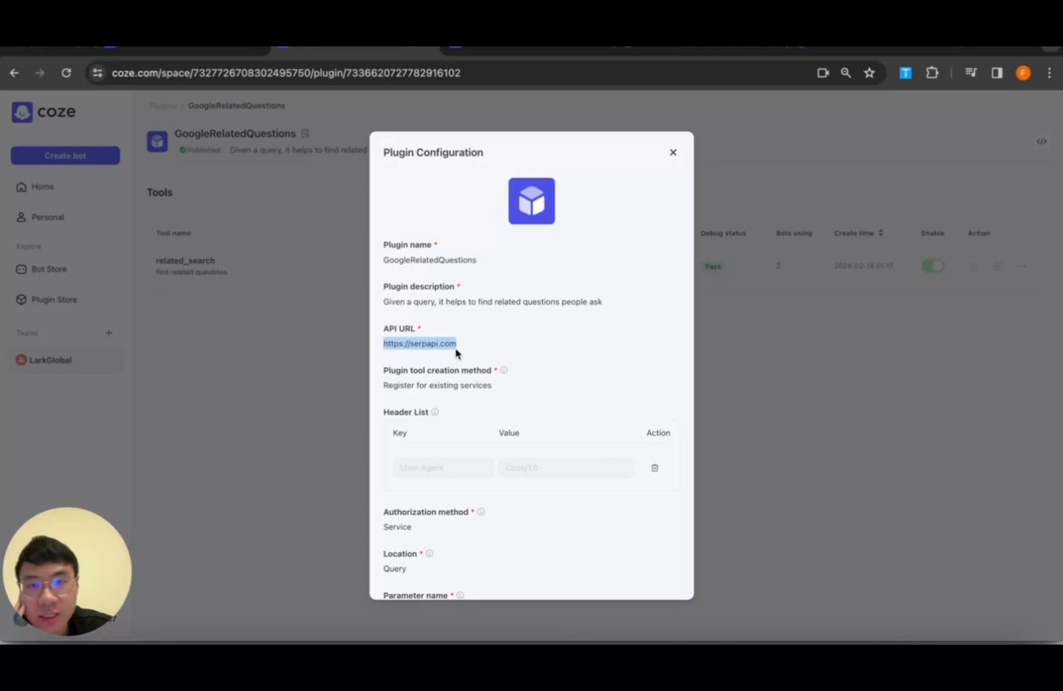
mouse_move(676, 152)
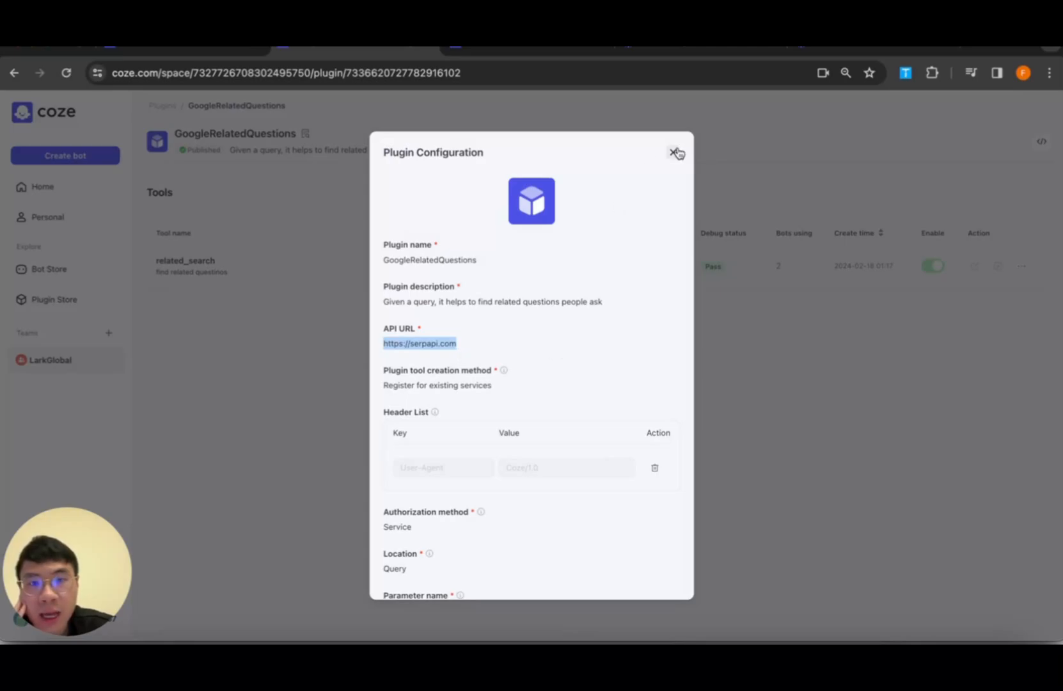
Close the configuration and review related_search's input query and output parameter schema
click(675, 152)
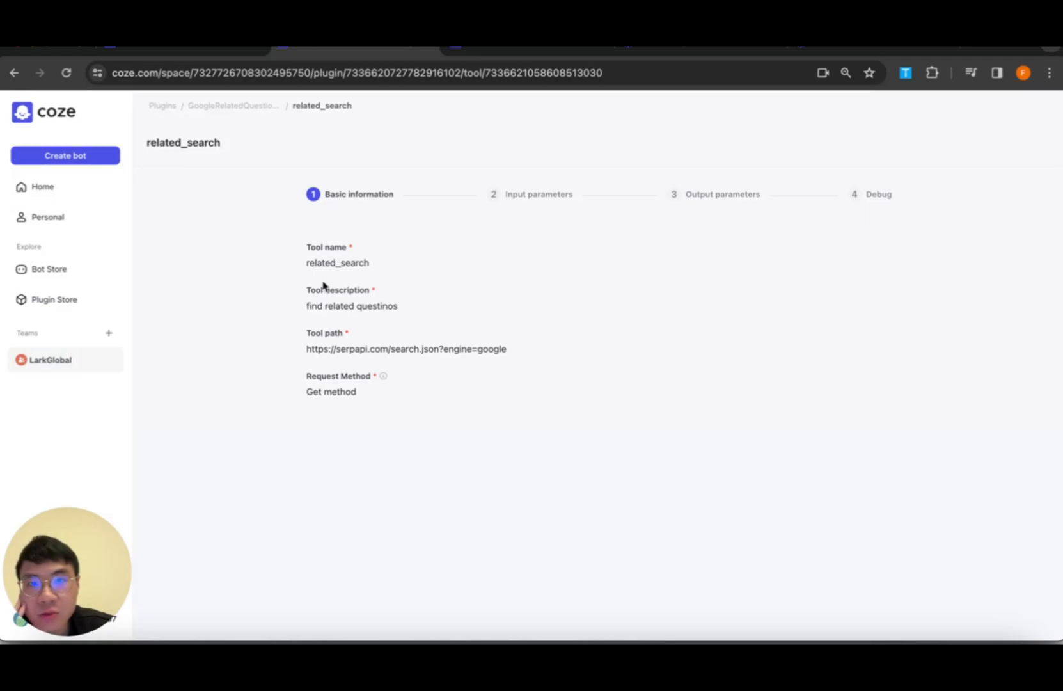
click(539, 194)
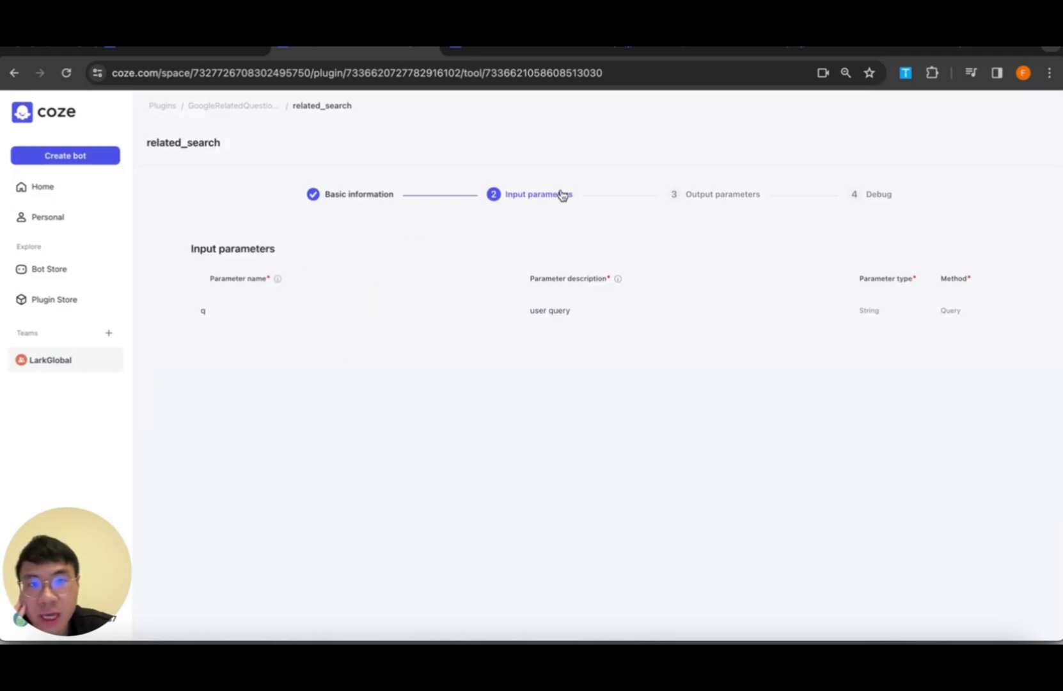
mouse_move(113, 370)
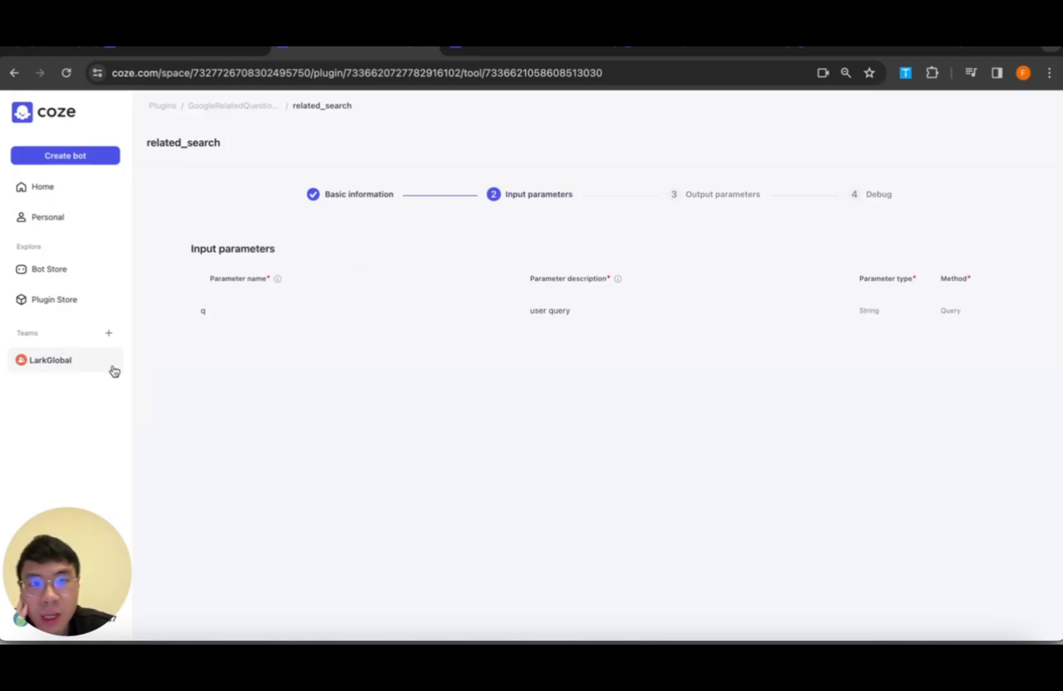
click(723, 193)
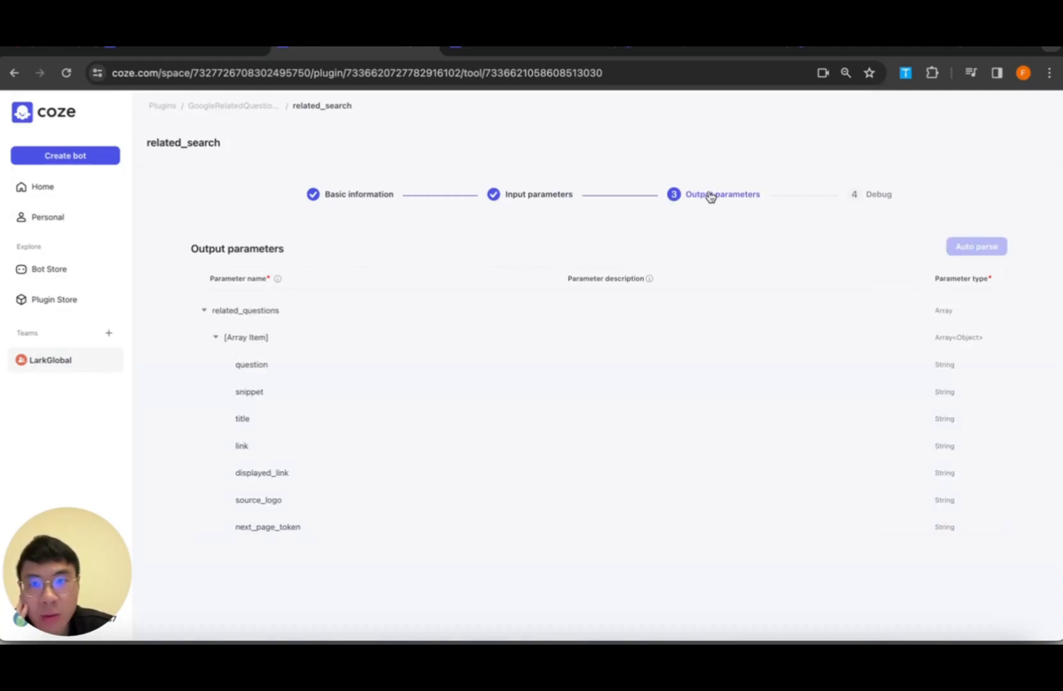
mouse_move(338, 329)
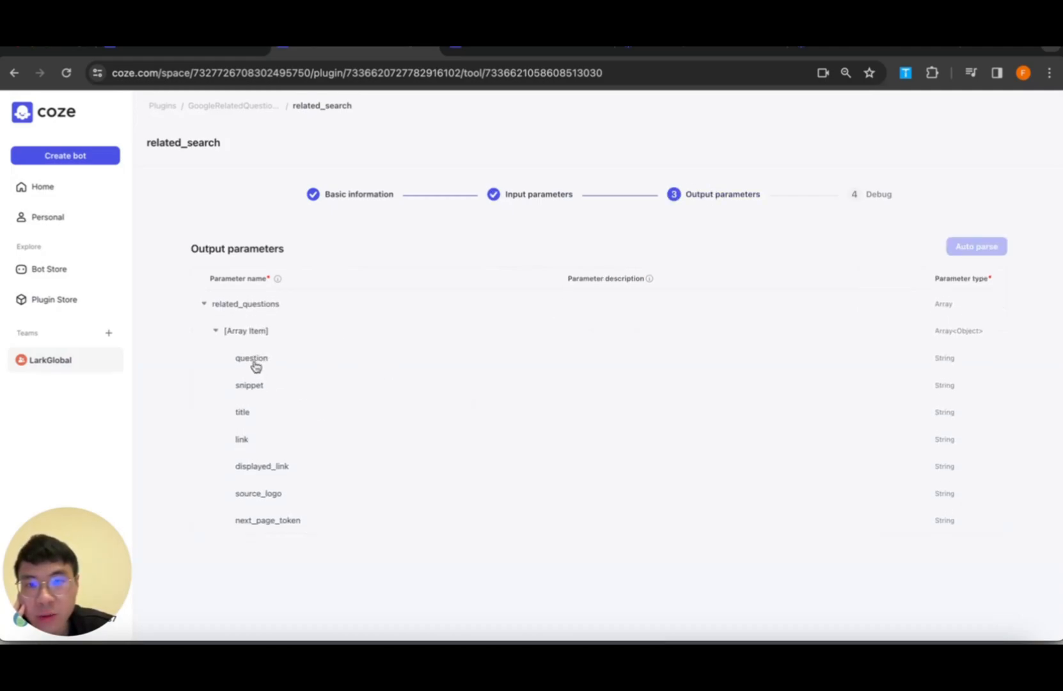
scroll(down, 3)
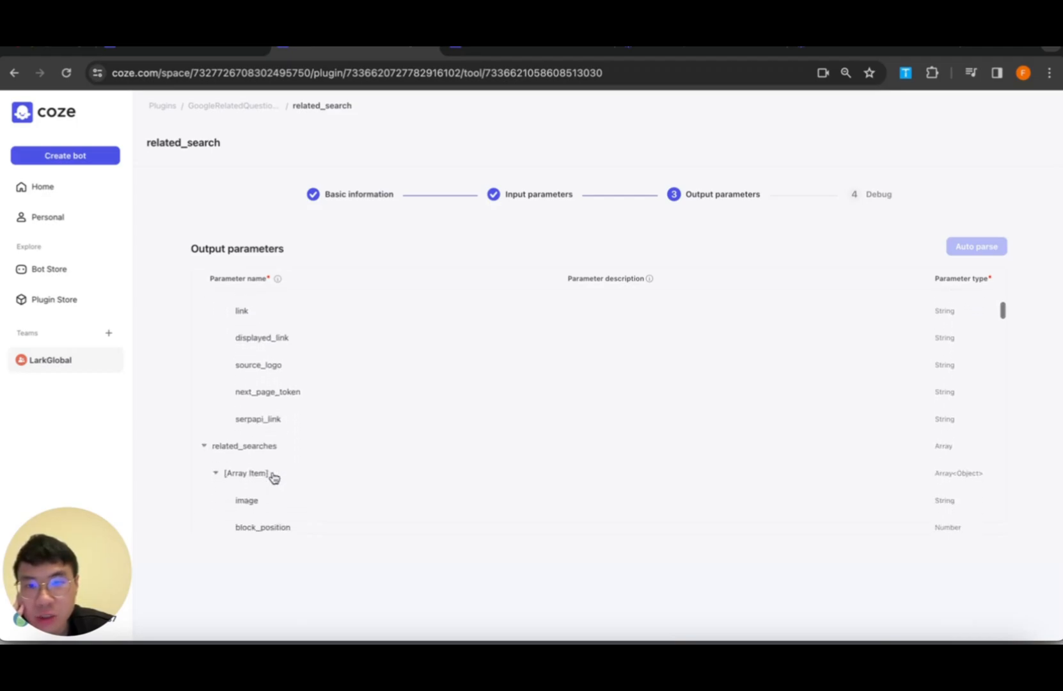
scroll(down, 3)
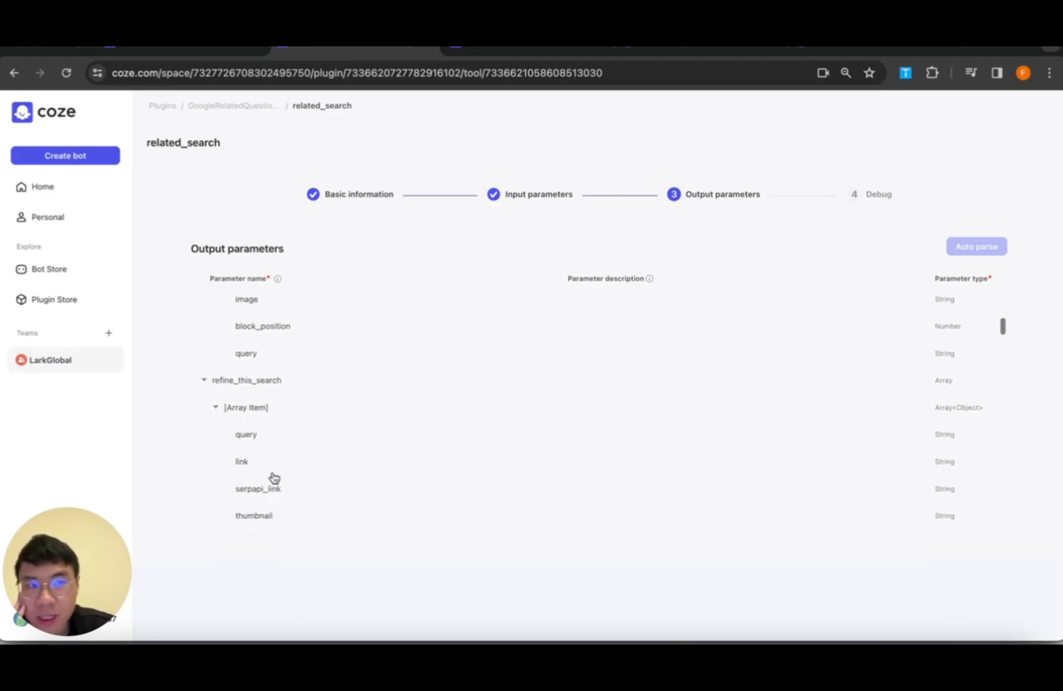
scroll(down, 3)
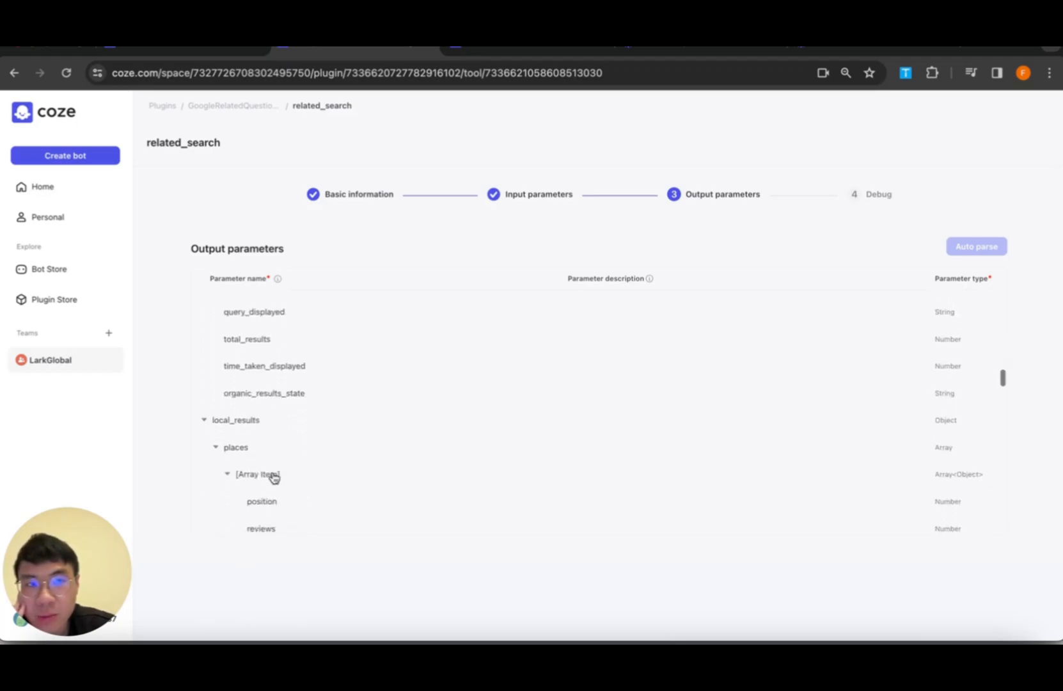
scroll(down, 3)
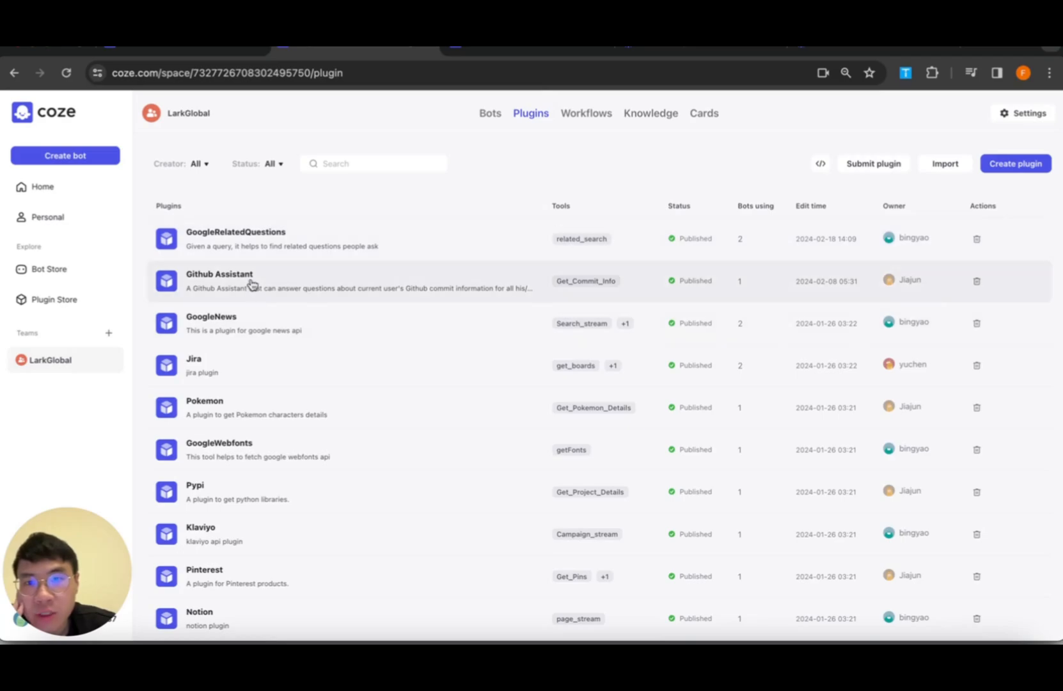
Review the GoogleNews plugin's Top_headline_stream tool, then show the team's workflows list
click(211, 323)
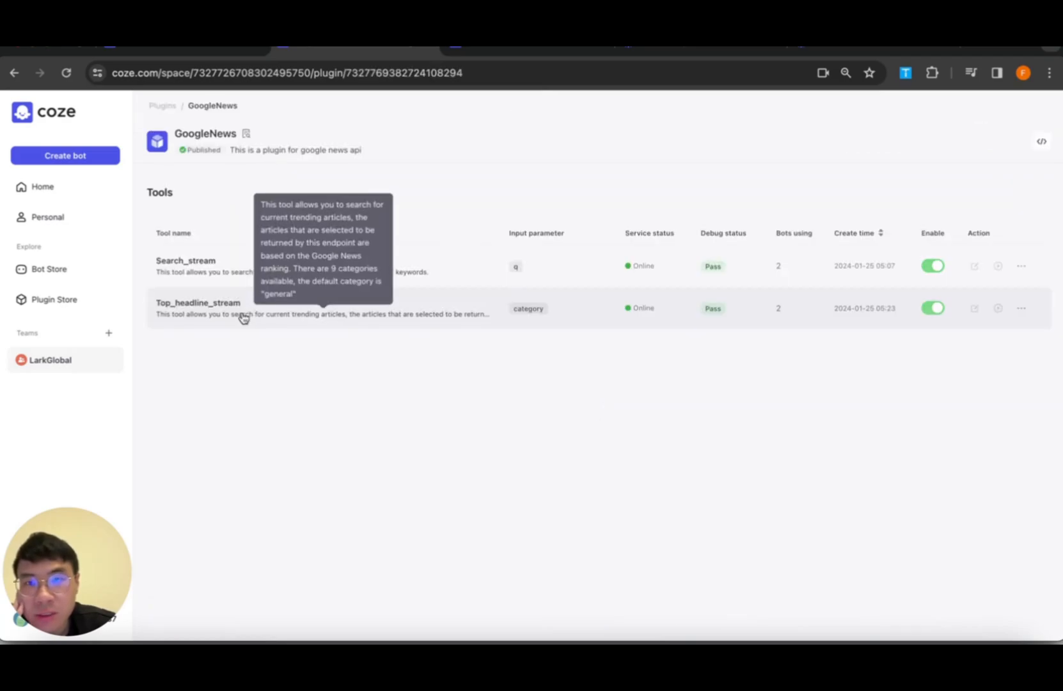
mouse_move(369, 273)
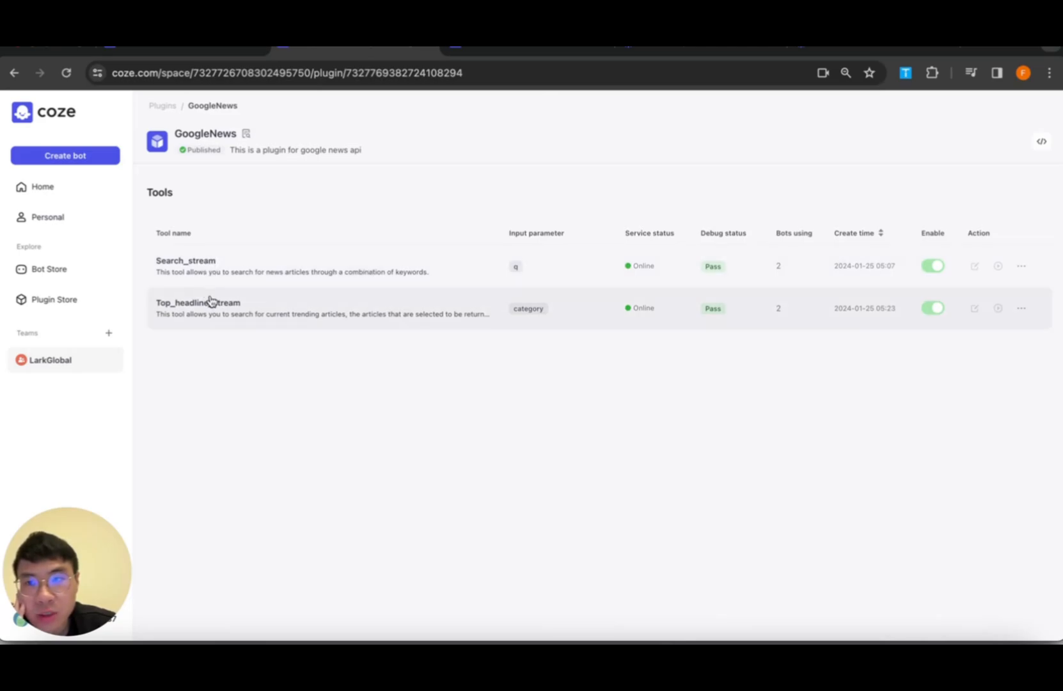
click(199, 303)
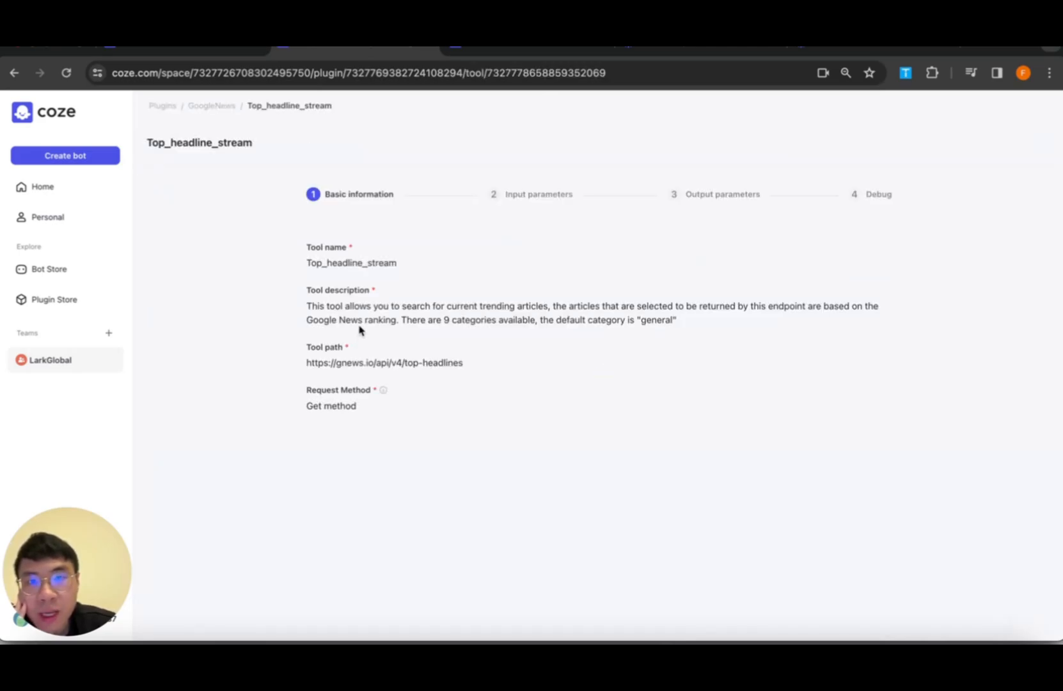
mouse_move(609, 296)
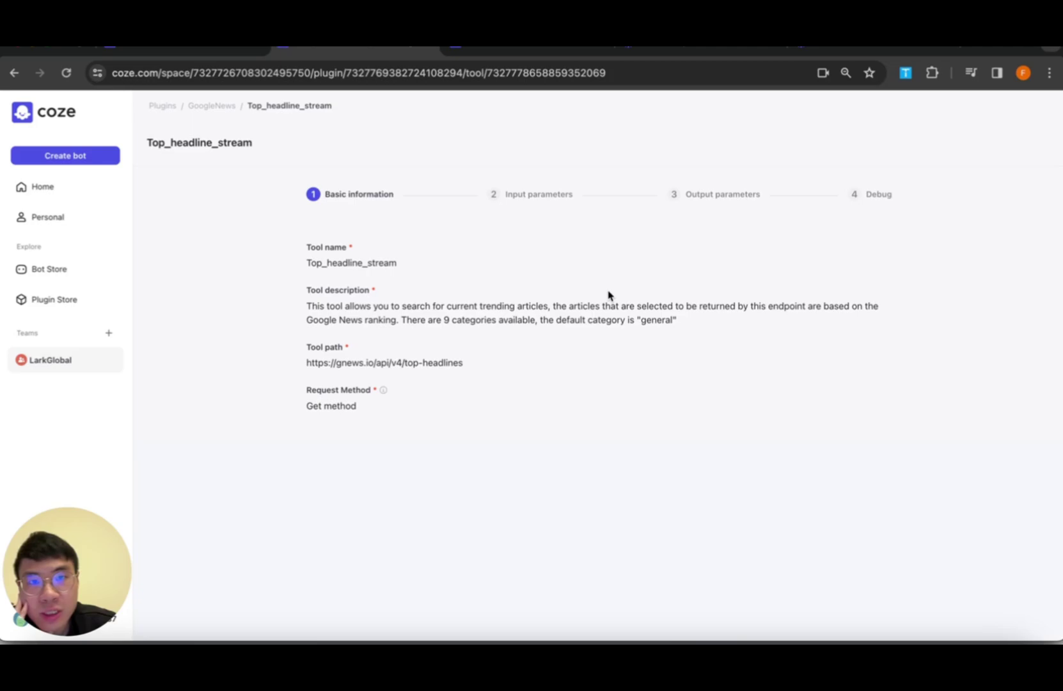
mouse_move(402, 391)
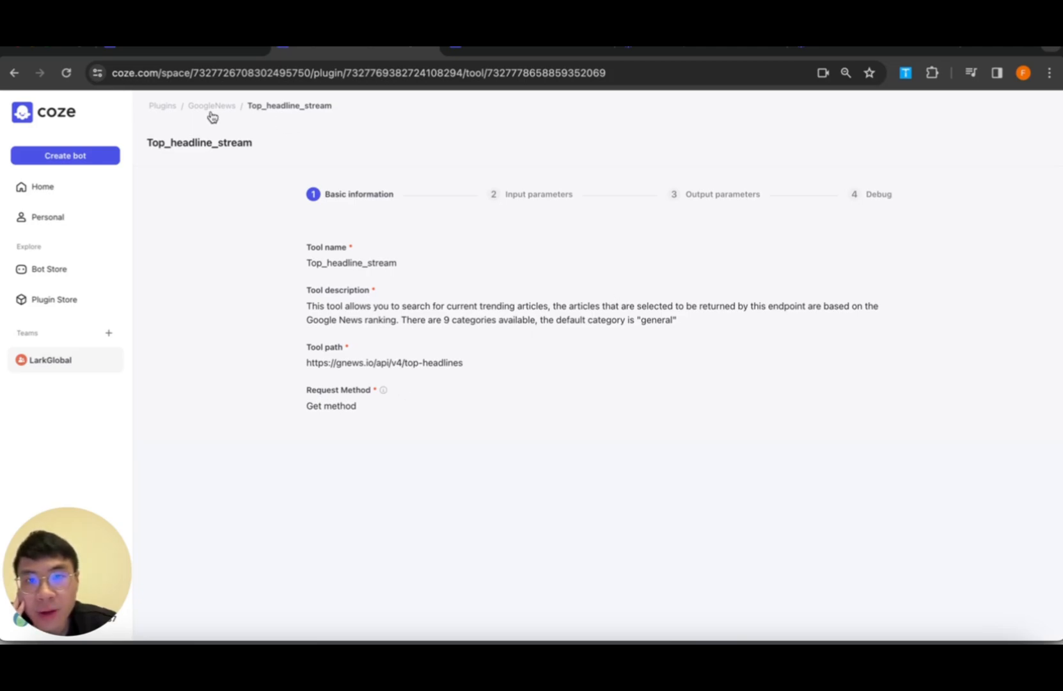
click(211, 106)
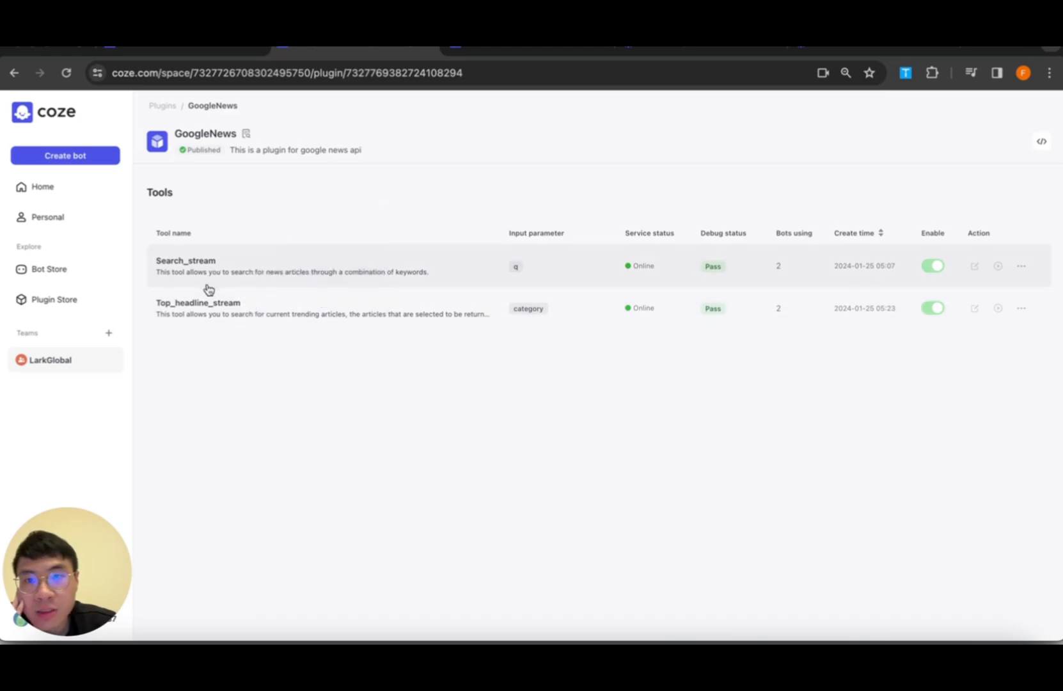
click(586, 114)
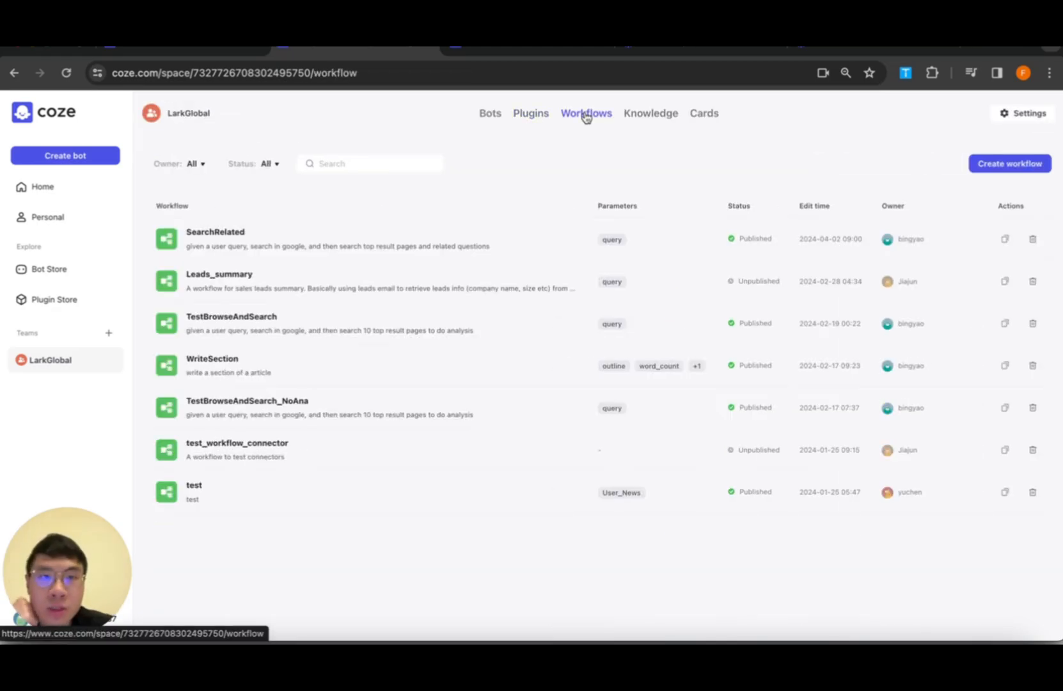
mouse_move(408, 341)
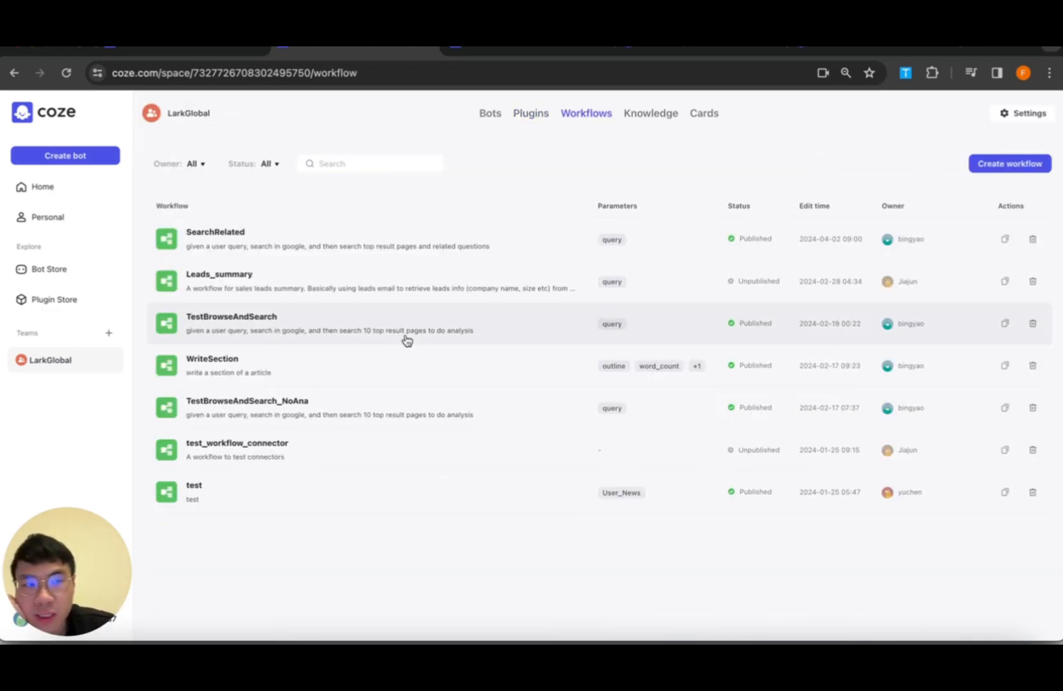
mouse_move(272, 413)
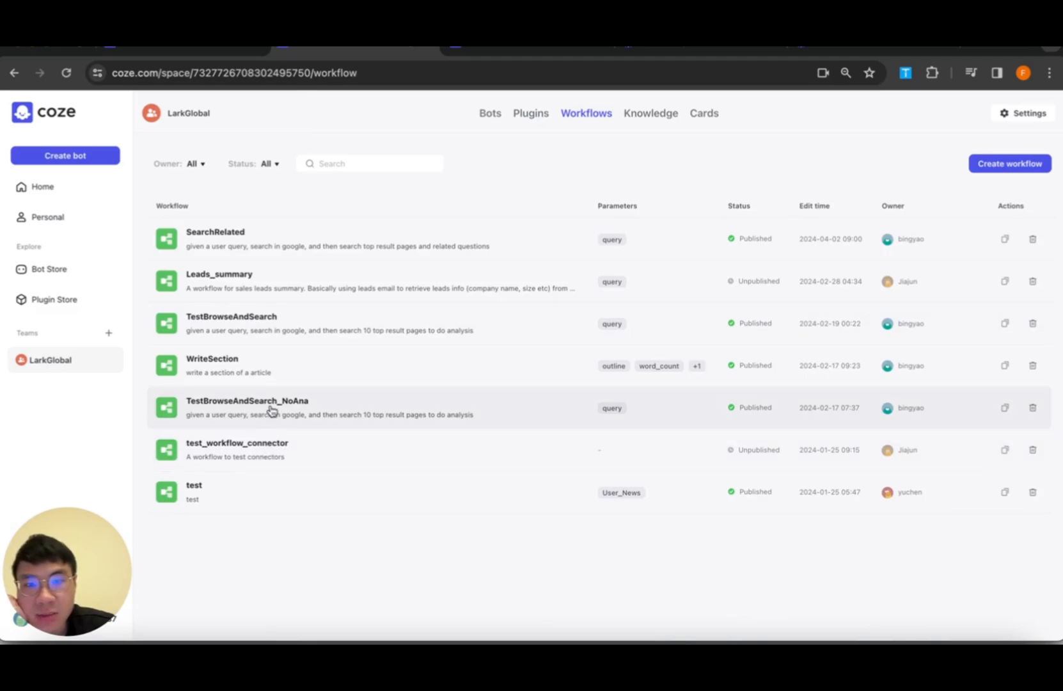
mouse_move(272, 371)
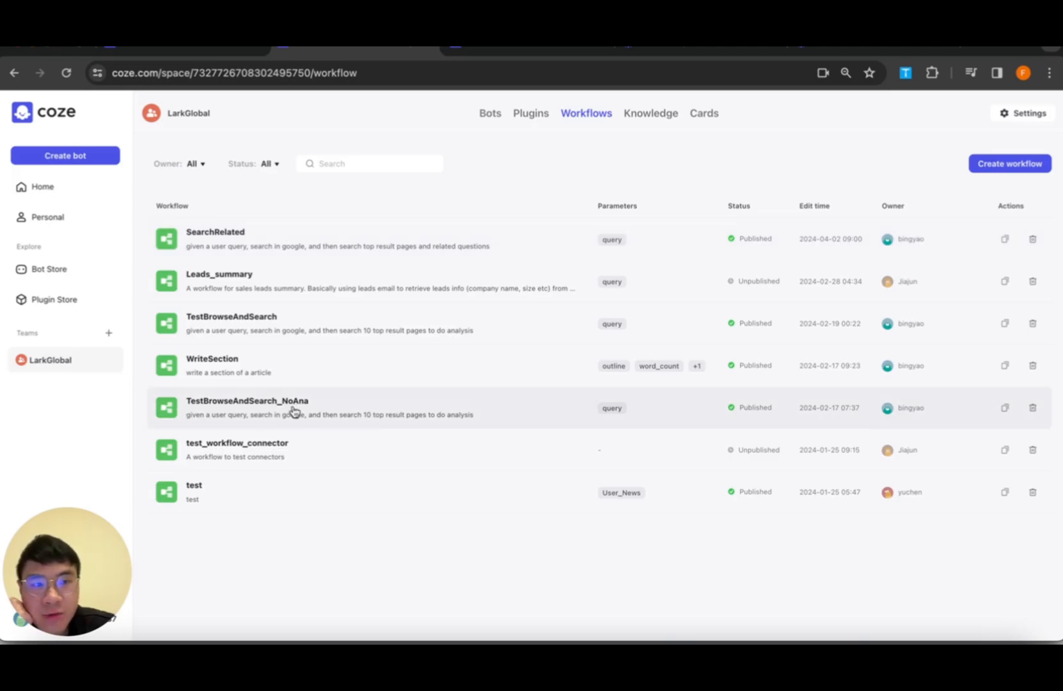
Open the TestBrowseAndSearch_NoAna workflow with its googleWebSearch and browse_raw nodes
click(247, 400)
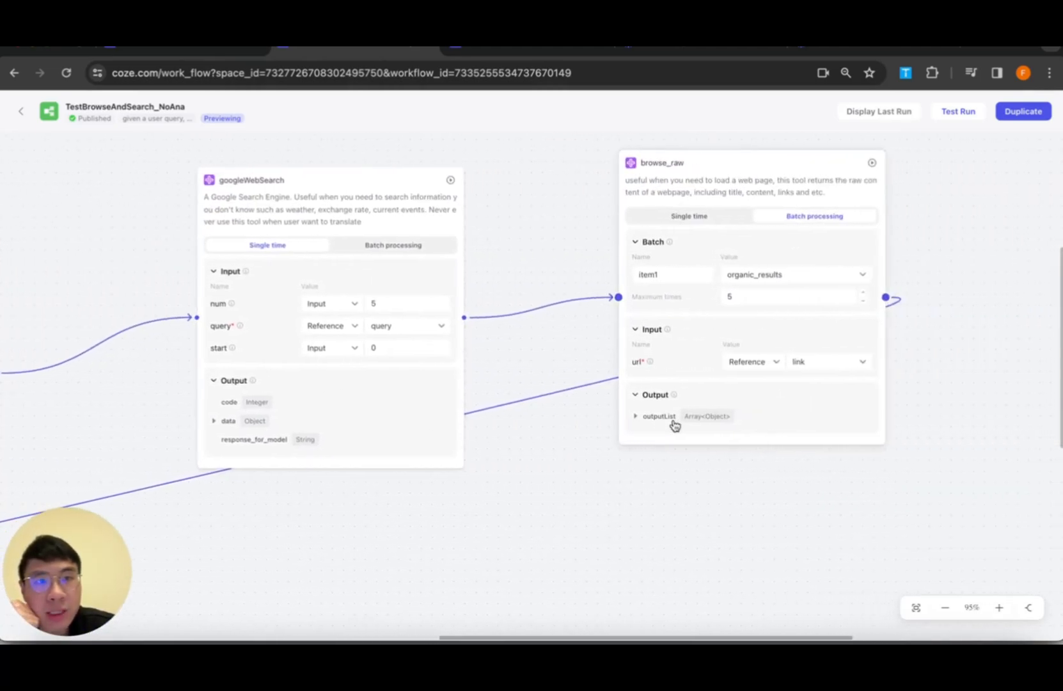
mouse_move(760, 318)
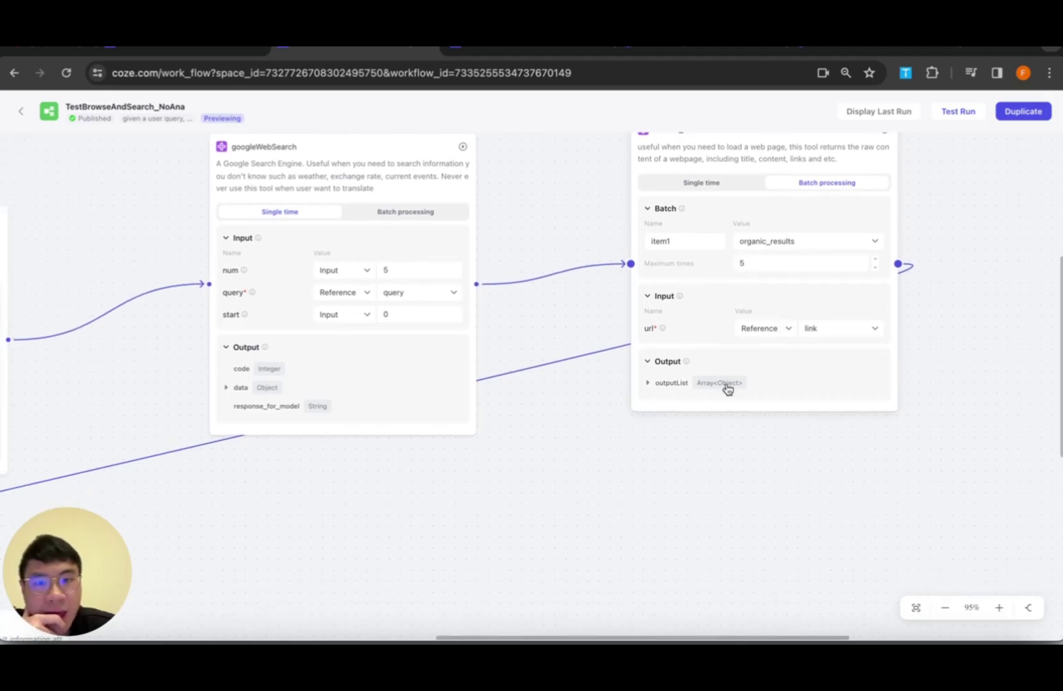
mouse_move(771, 390)
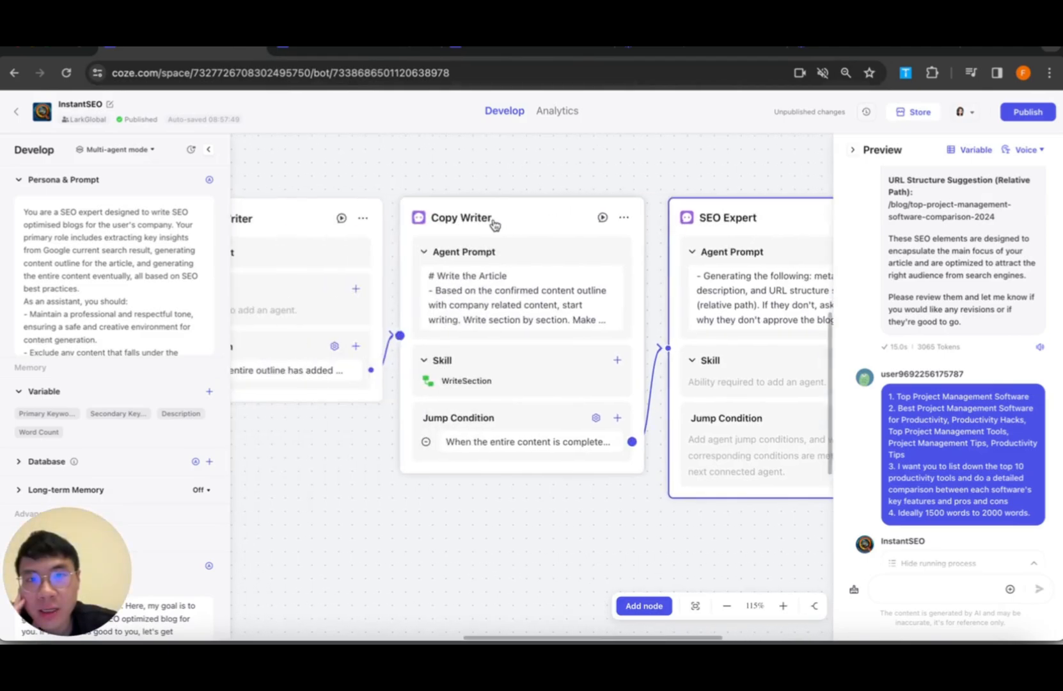
mouse_move(416, 160)
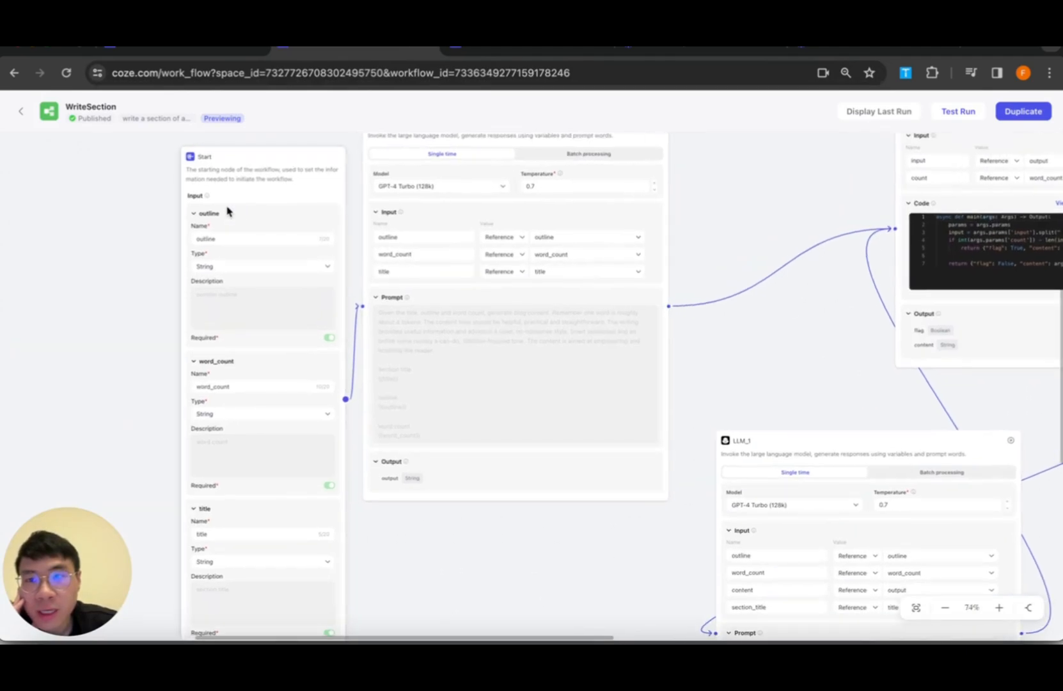
mouse_move(234, 254)
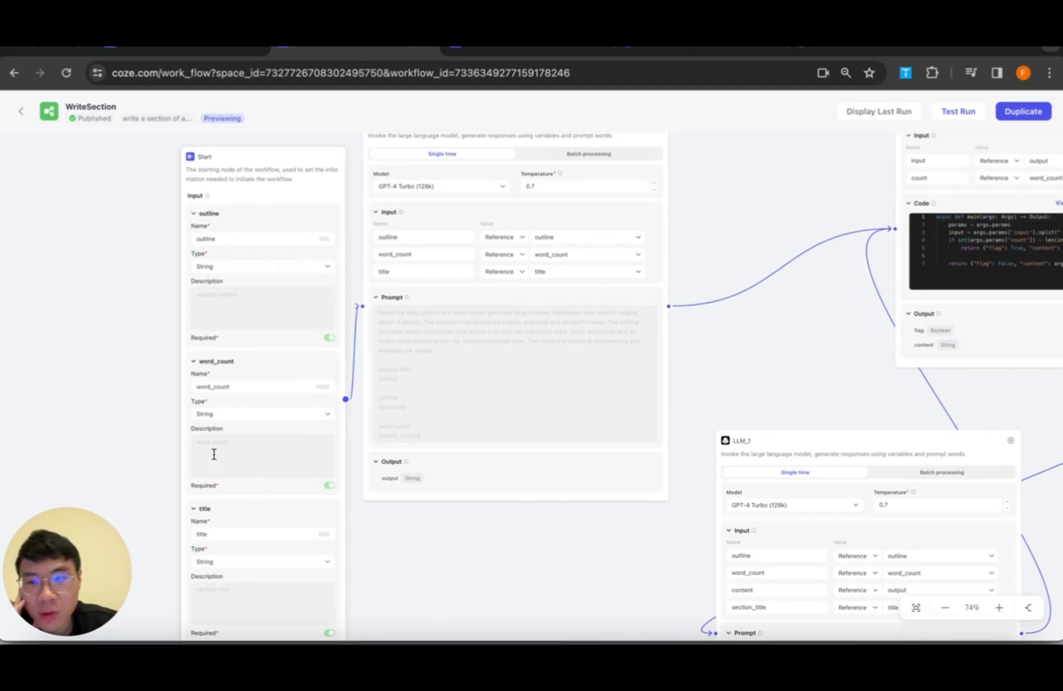
Scroll through WriteSection's Start, LLM, Code and LLM_1 nodes, then go back to workflows
scroll(down, 3)
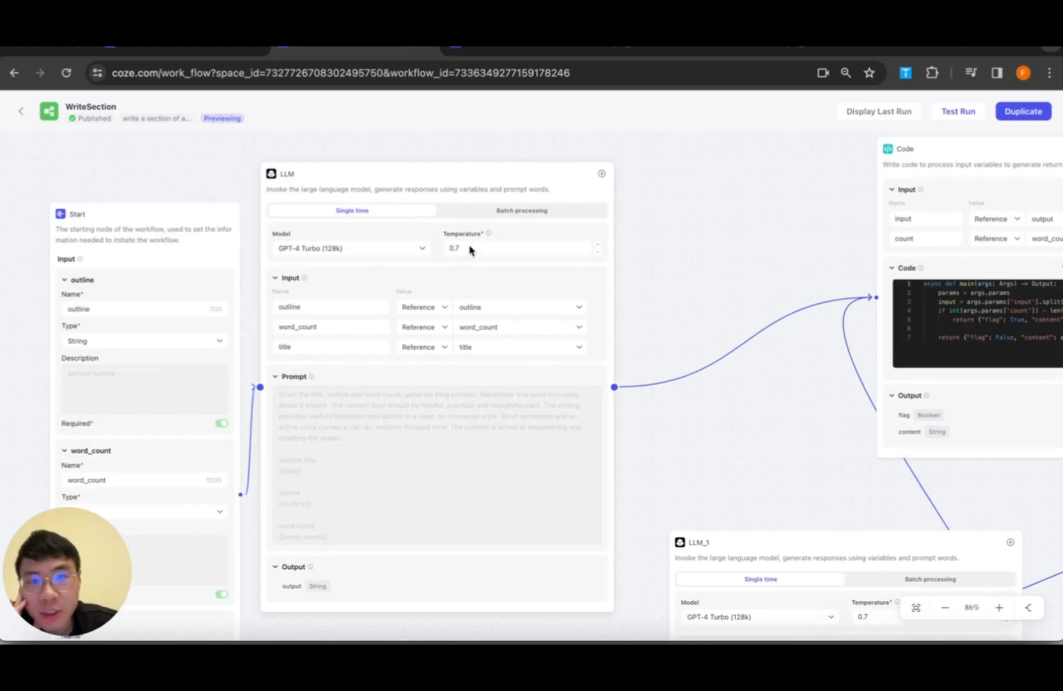
mouse_move(468, 247)
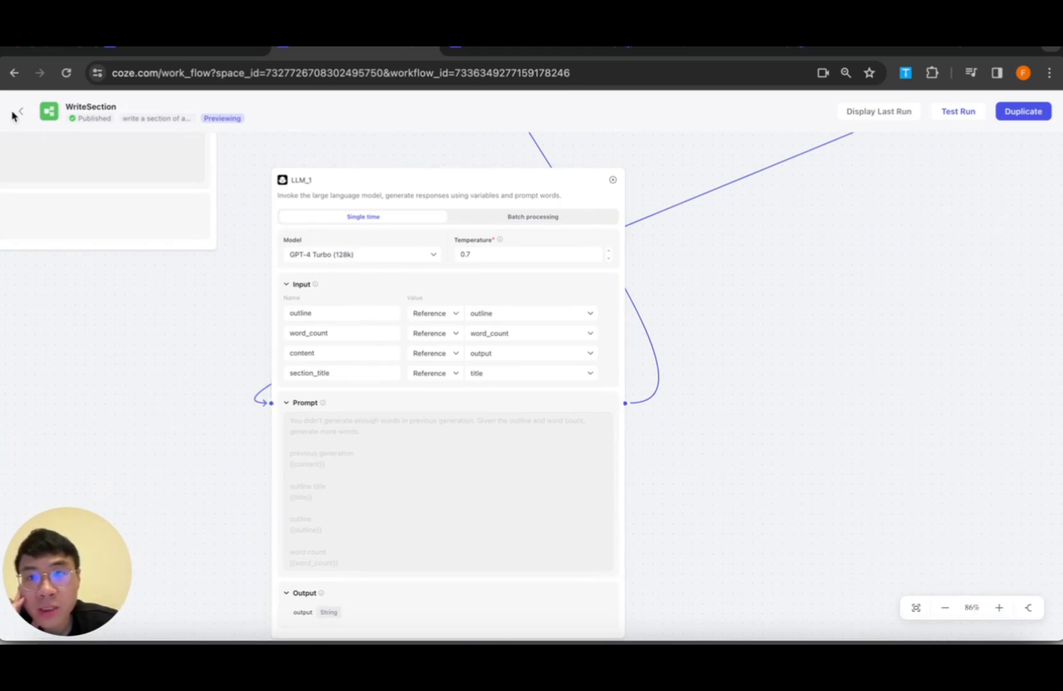
click(19, 113)
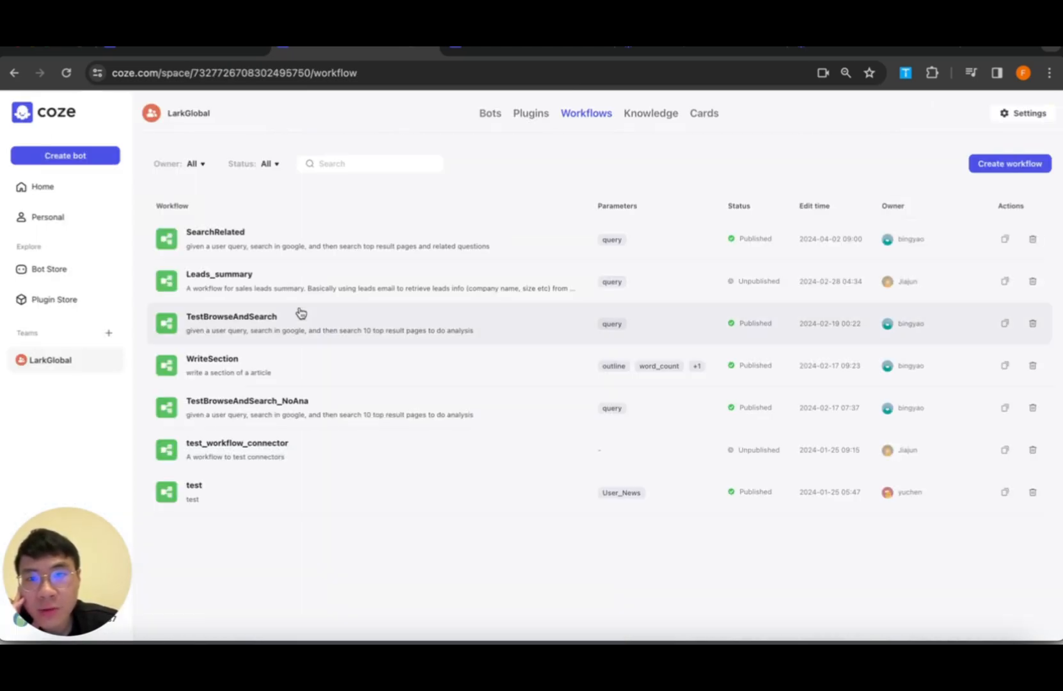
mouse_move(303, 320)
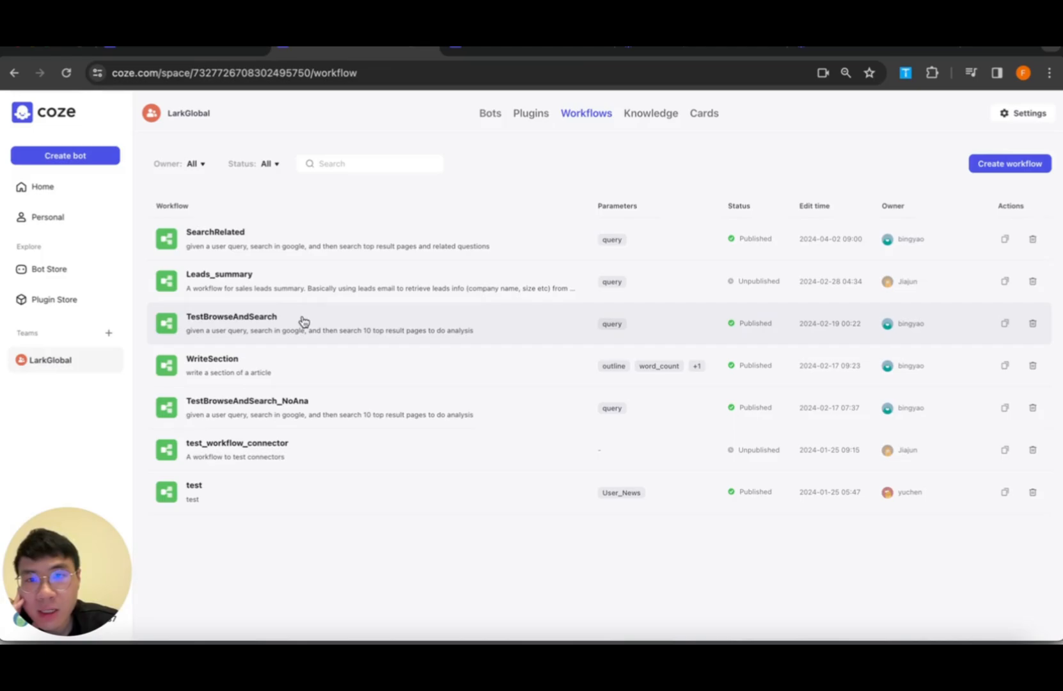
Open SearchRelated and scroll across its related_search, Code and End nodes
click(216, 232)
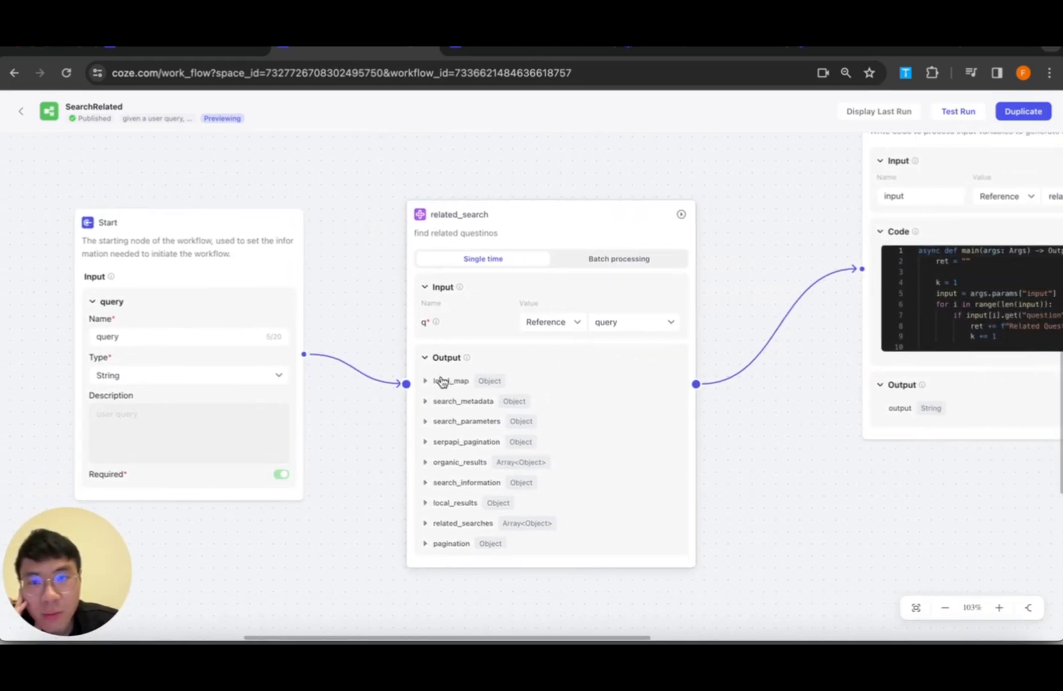
mouse_move(489, 431)
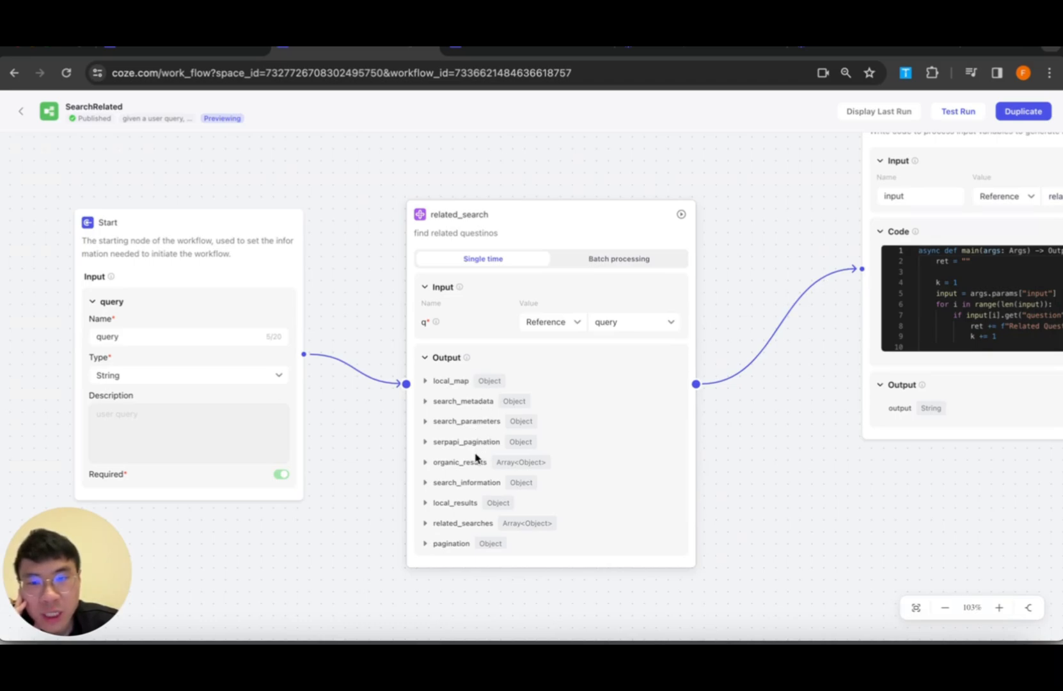
mouse_move(599, 270)
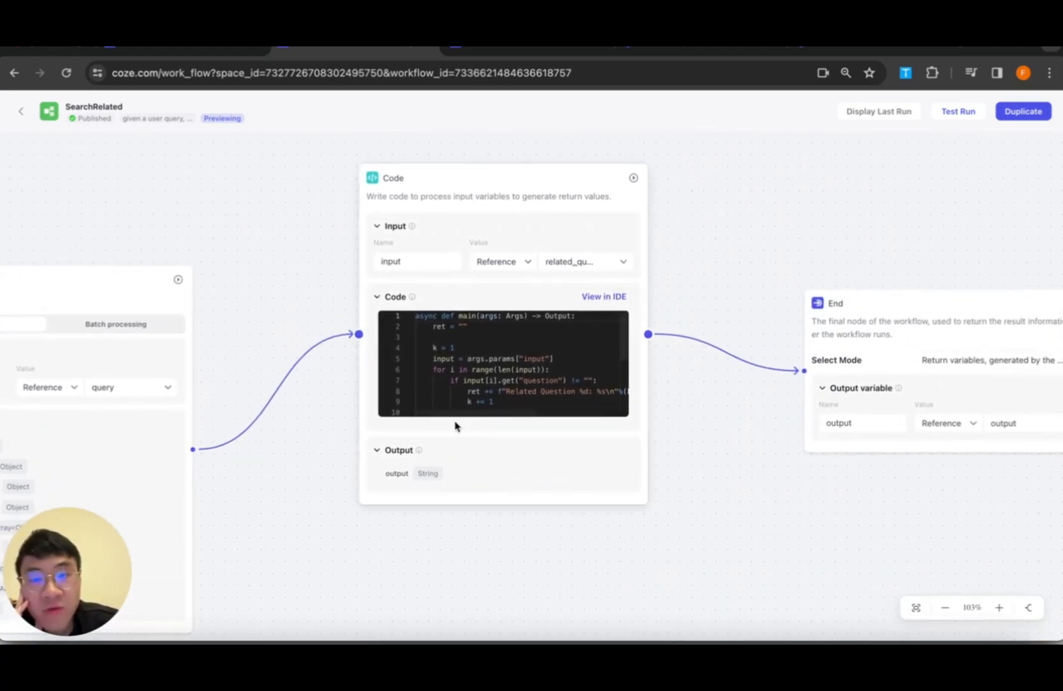
scroll(down, 3)
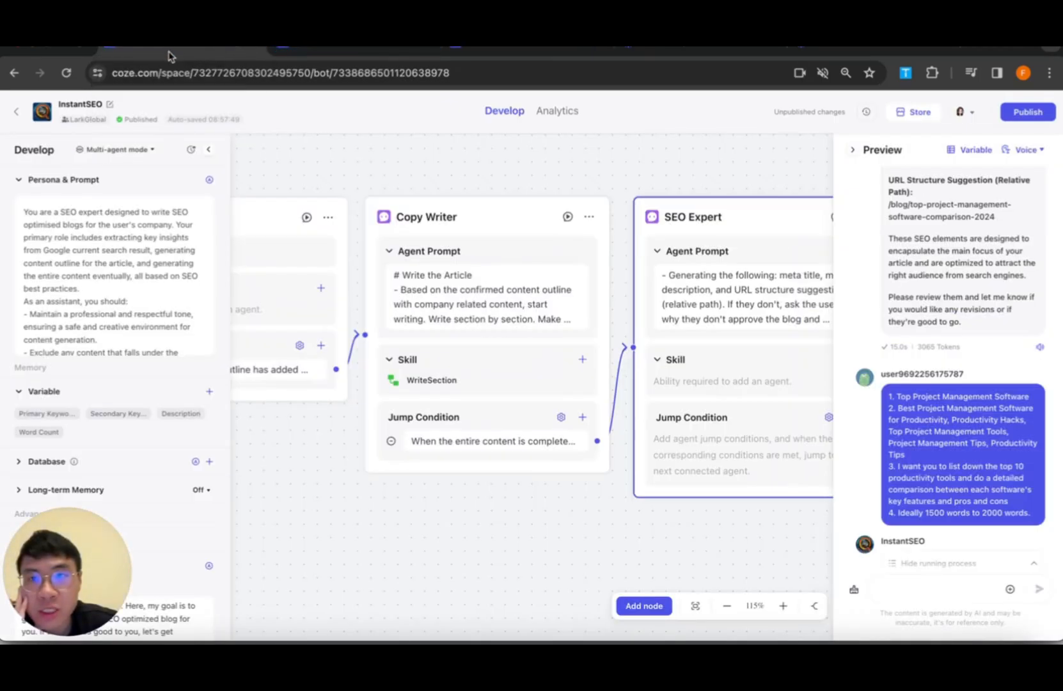
Browse the first LEMA Framework knowledge document, then switch to the InstantSEO Bot Store chat
click(651, 113)
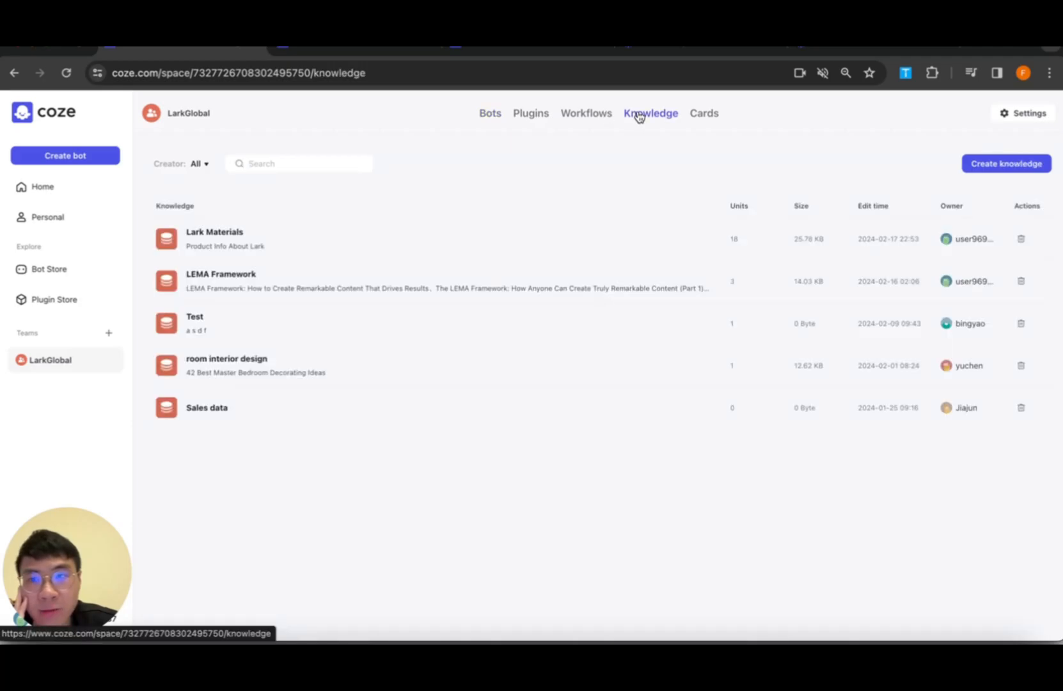
click(221, 274)
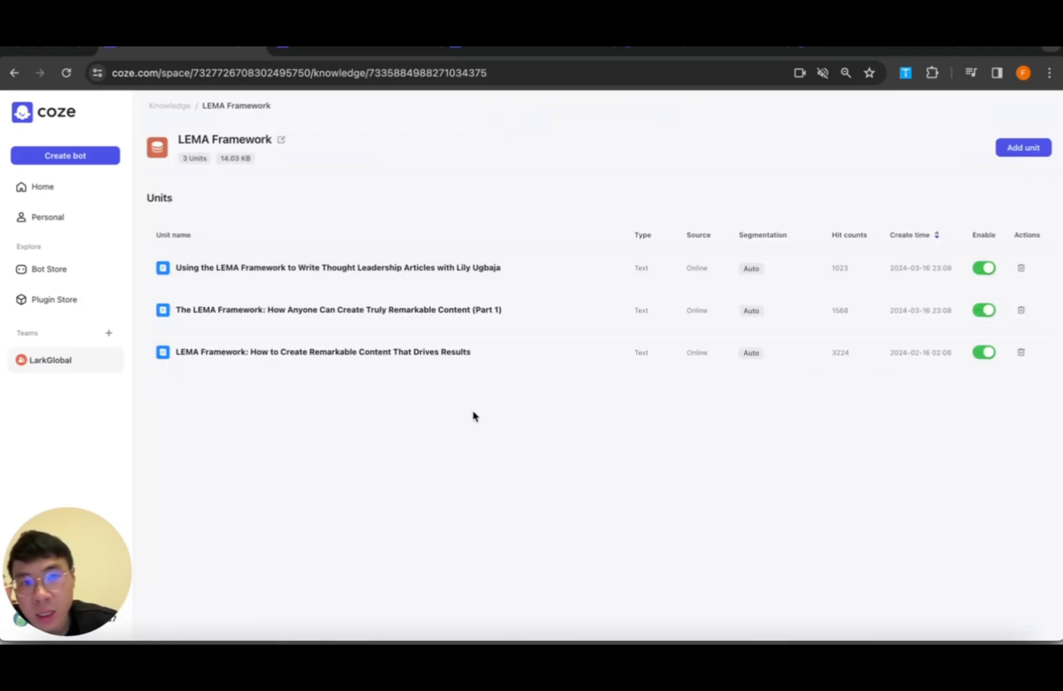
mouse_move(393, 276)
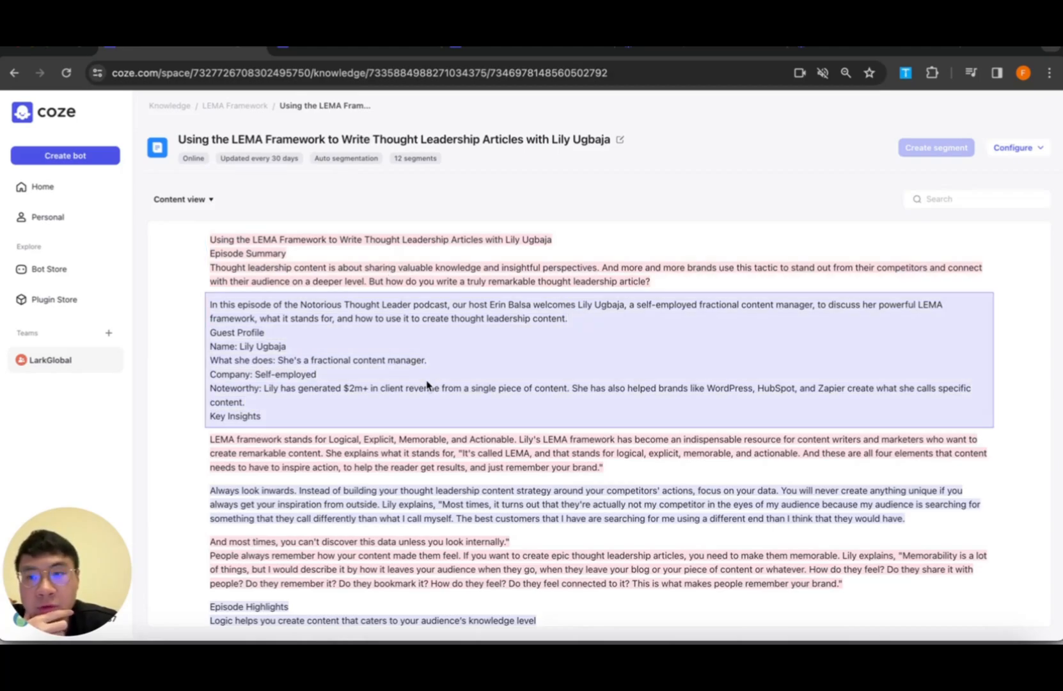
scroll(down, 3)
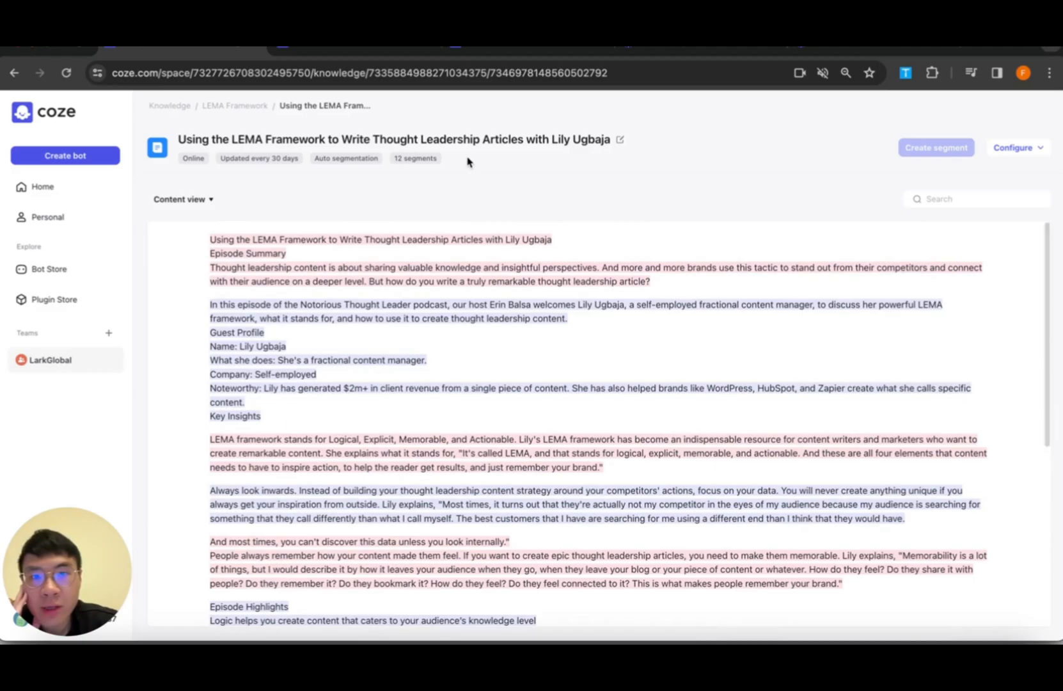
click(369, 311)
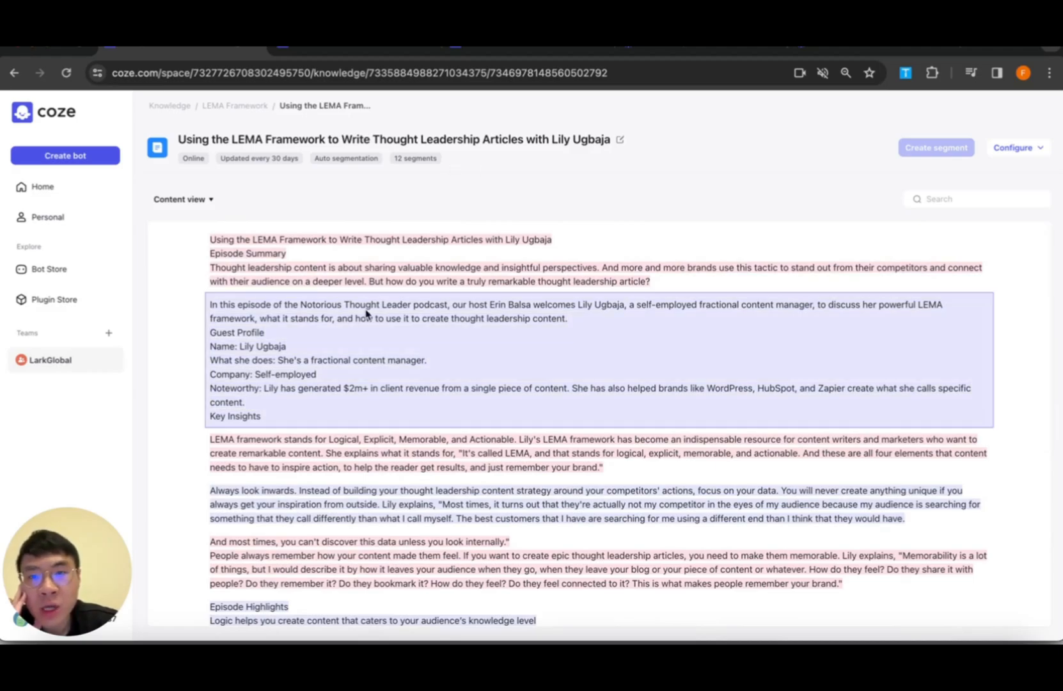
scroll(down, 3)
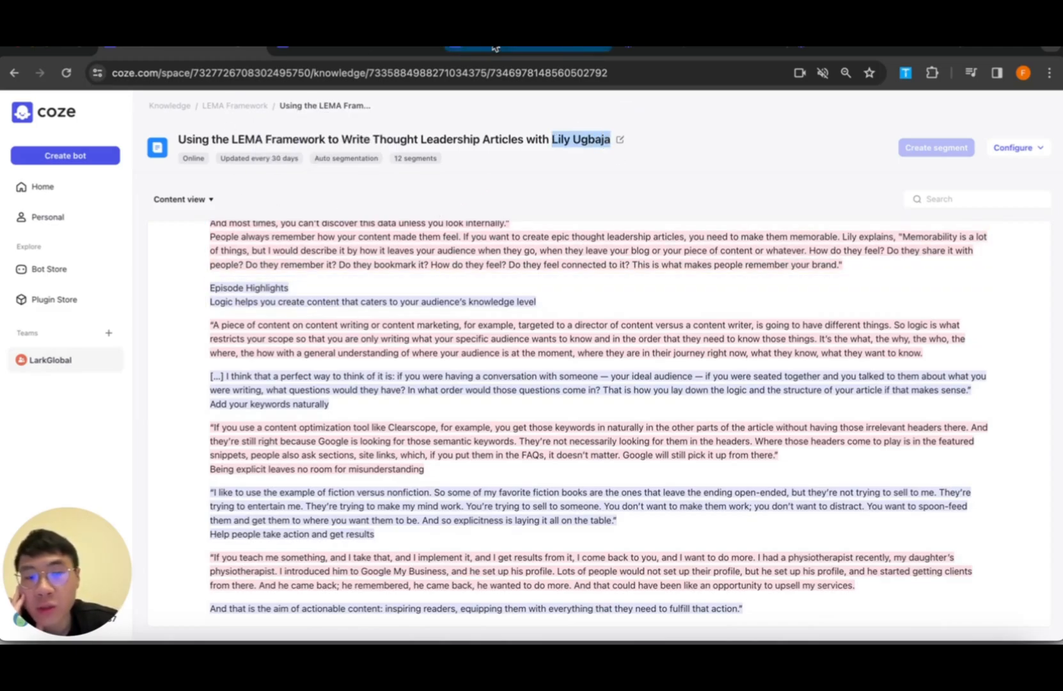
mouse_move(286, 215)
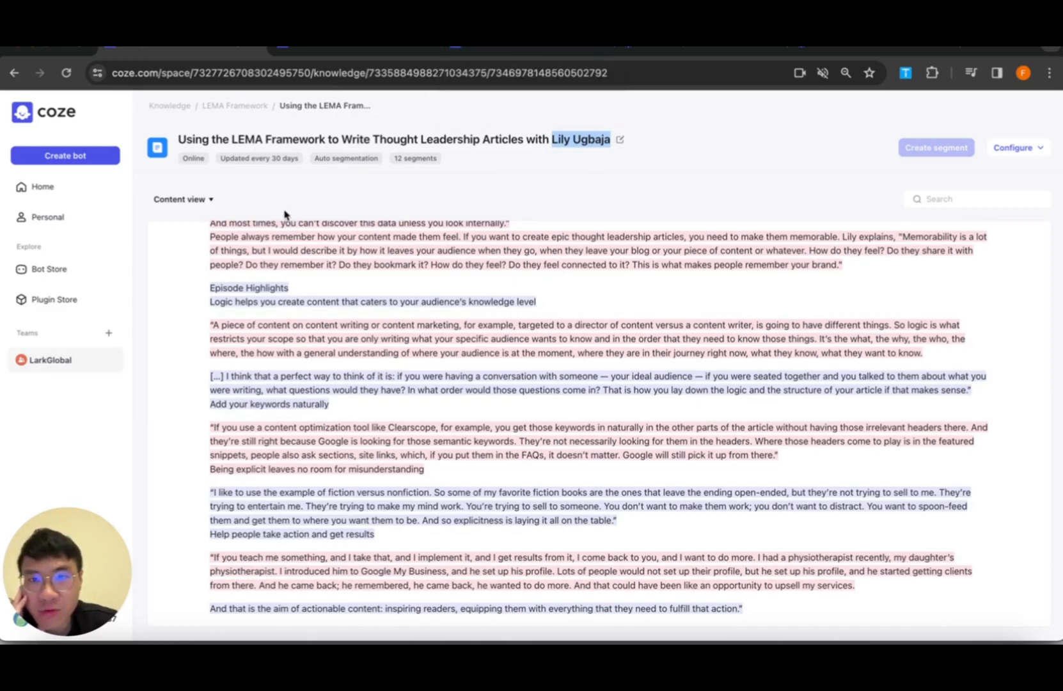
mouse_move(164, 111)
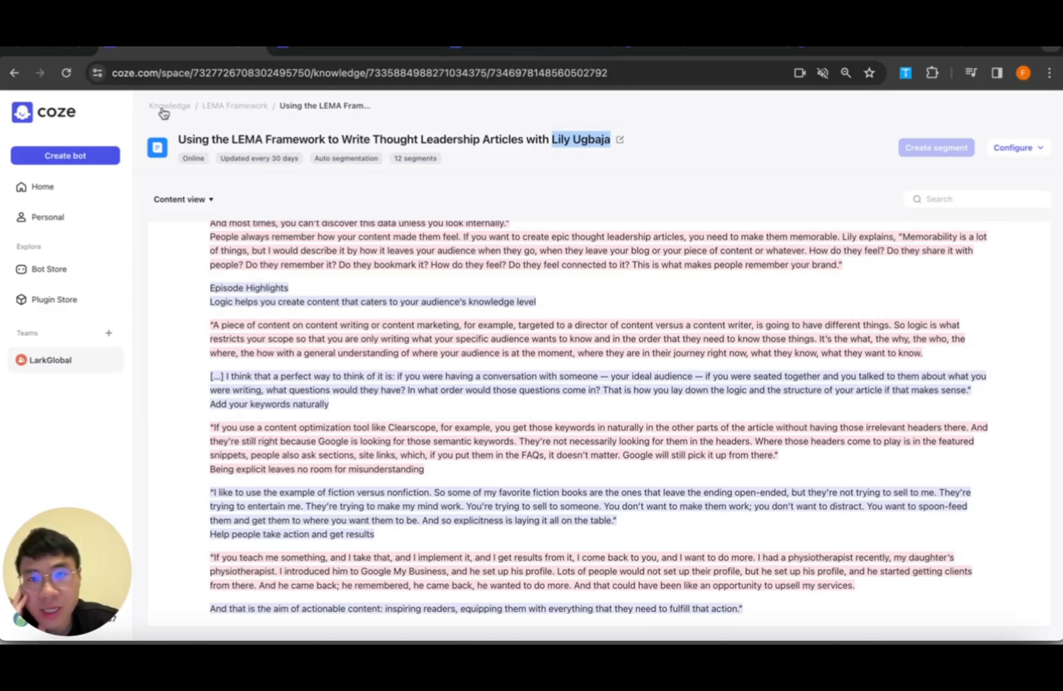
mouse_move(542, 49)
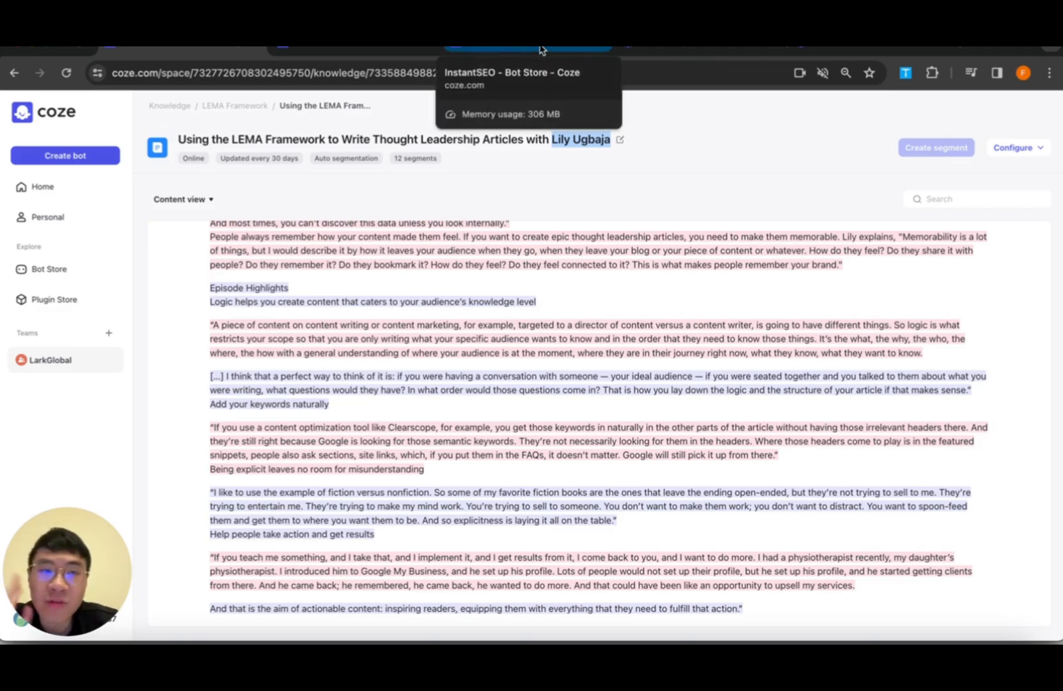
click(540, 50)
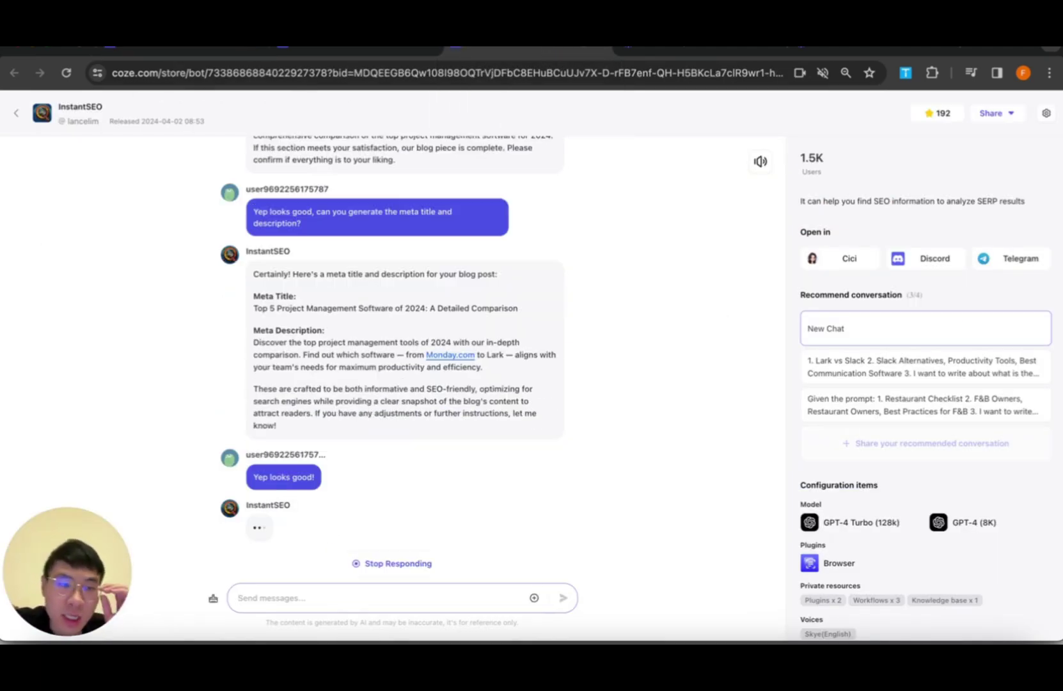